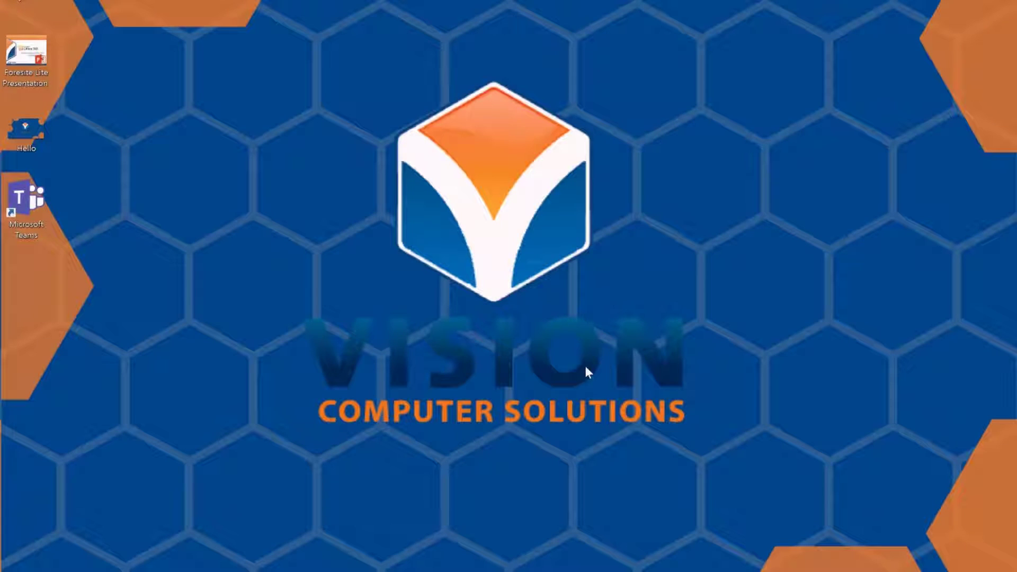
pyautogui.moveTo(583, 401)
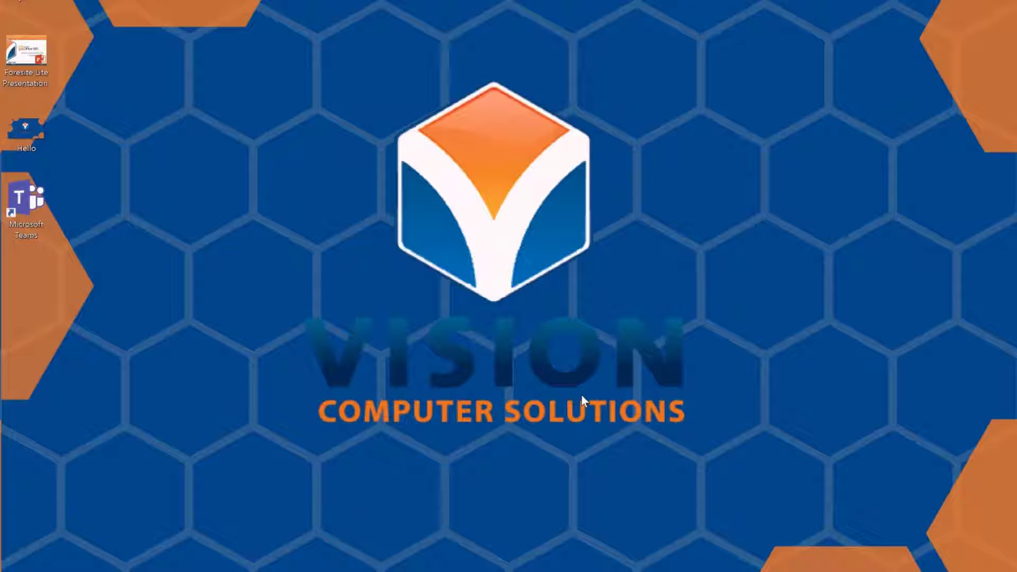
pyautogui.moveTo(583, 504)
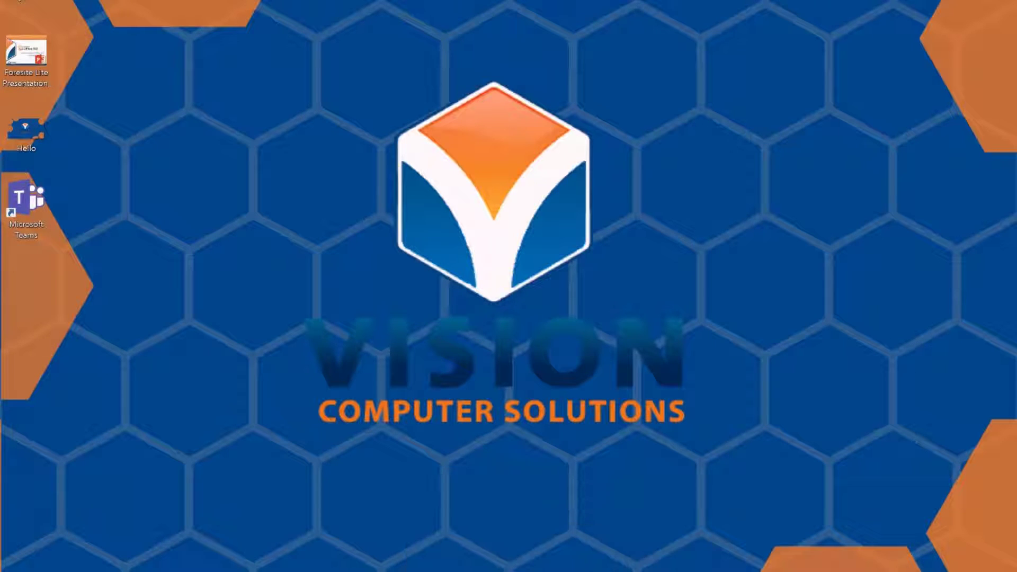
pyautogui.moveTo(473, 551)
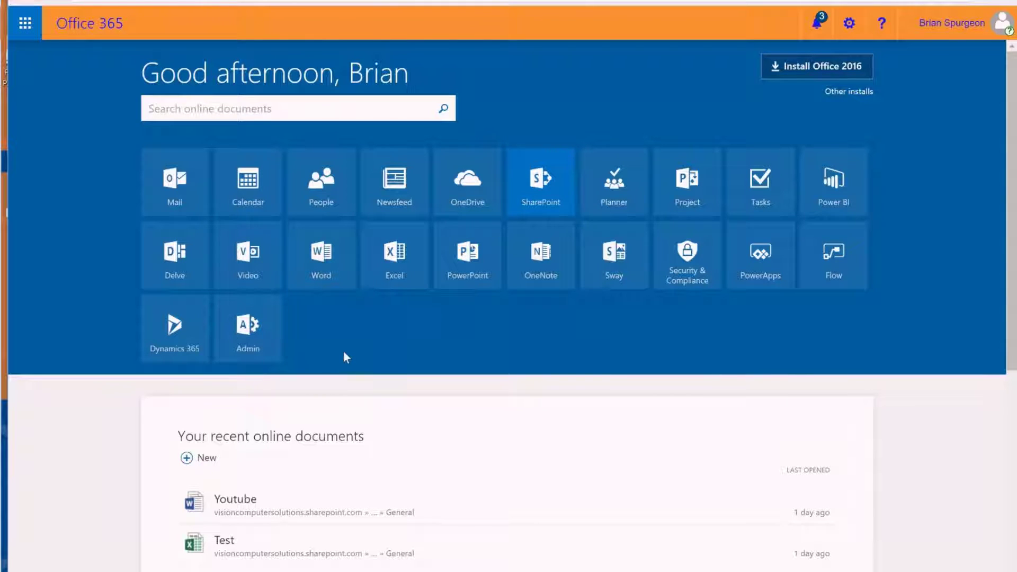
pyautogui.moveTo(261, 350)
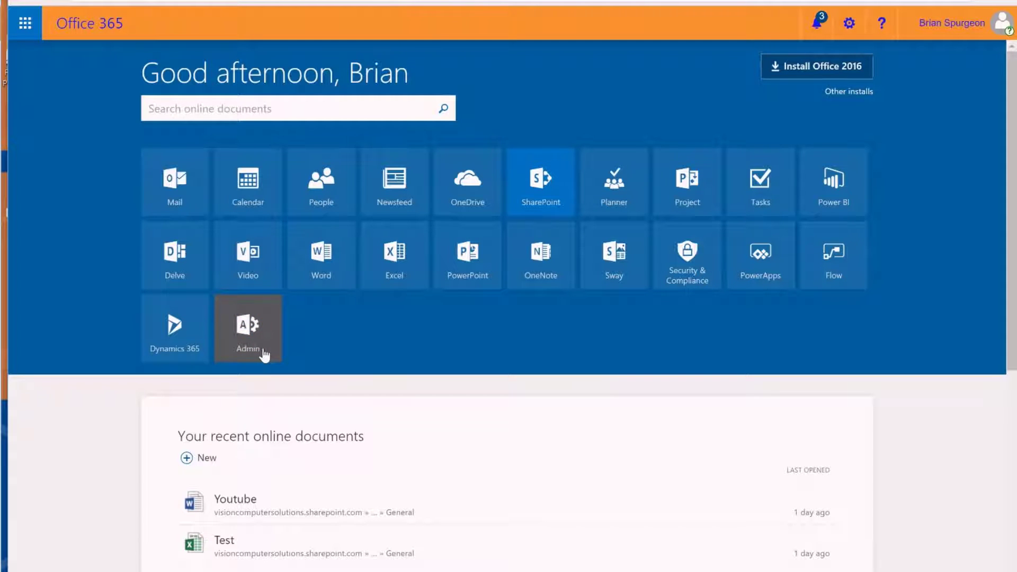
# - Go to the Admin center's Services & add-ins under Settings and scroll to Microsoft Teams
pyautogui.click(247, 327)
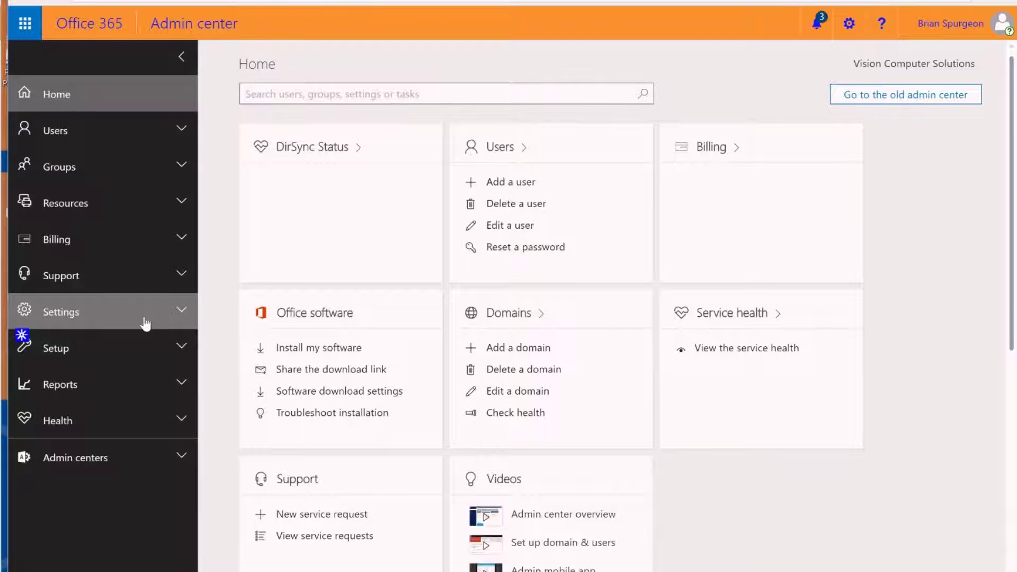
pyautogui.click(61, 311)
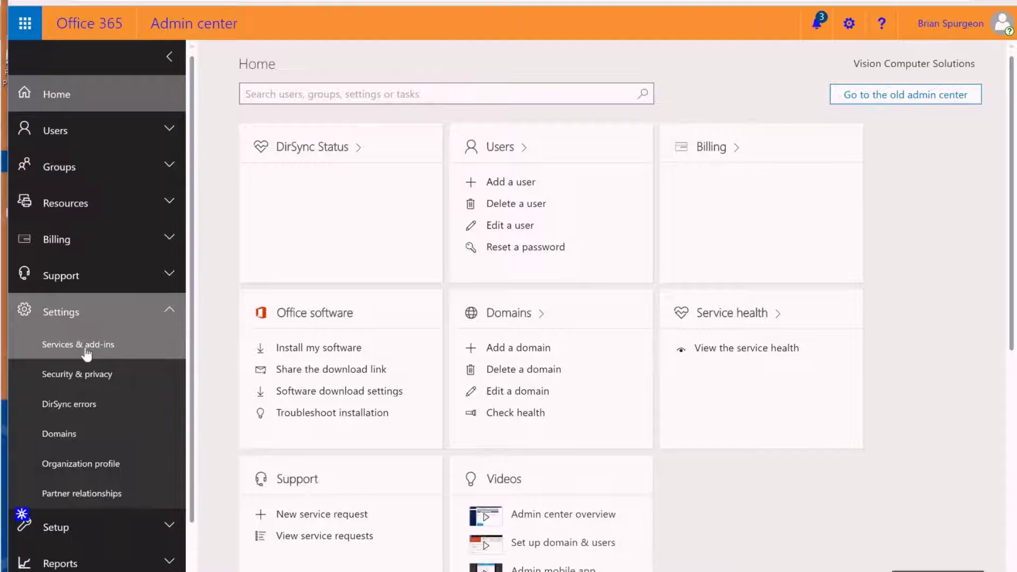
pyautogui.click(78, 344)
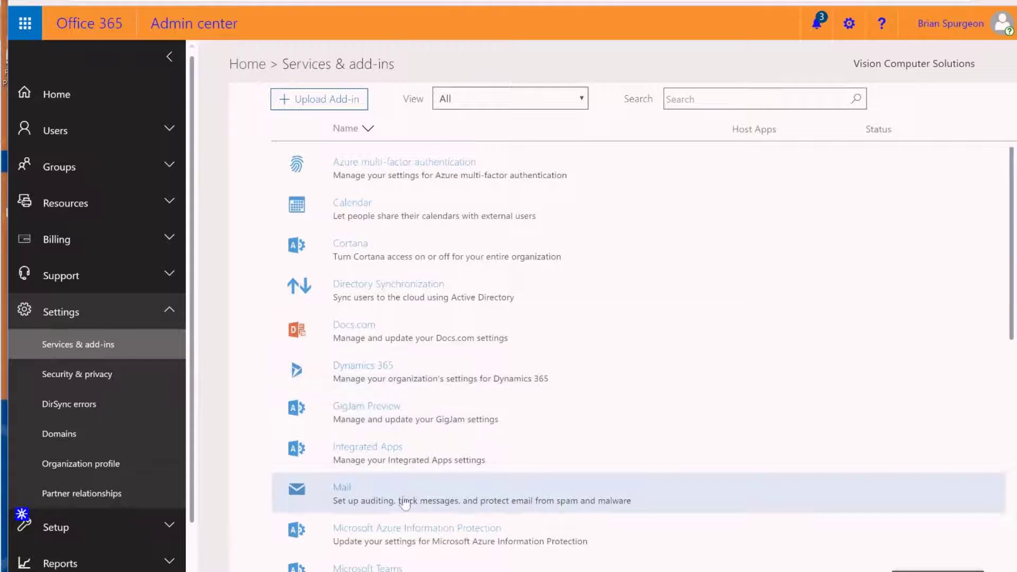
pyautogui.scroll(-3)
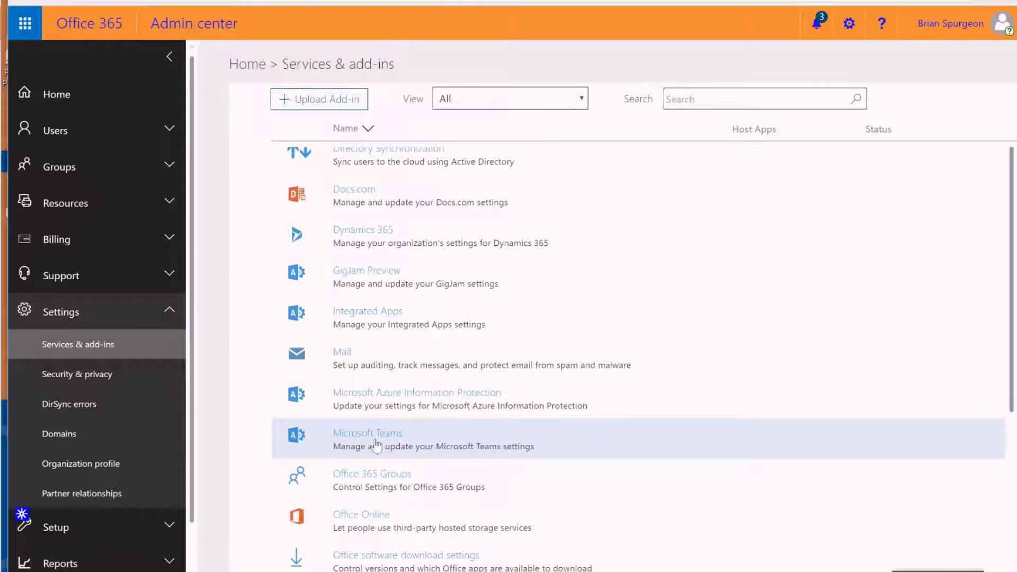
pyautogui.click(368, 433)
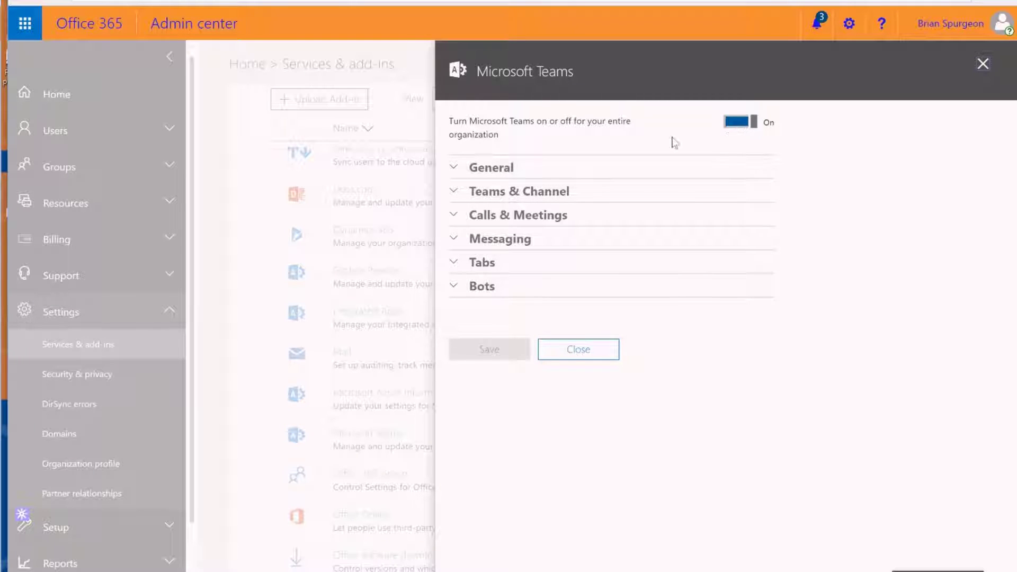
pyautogui.click(485, 166)
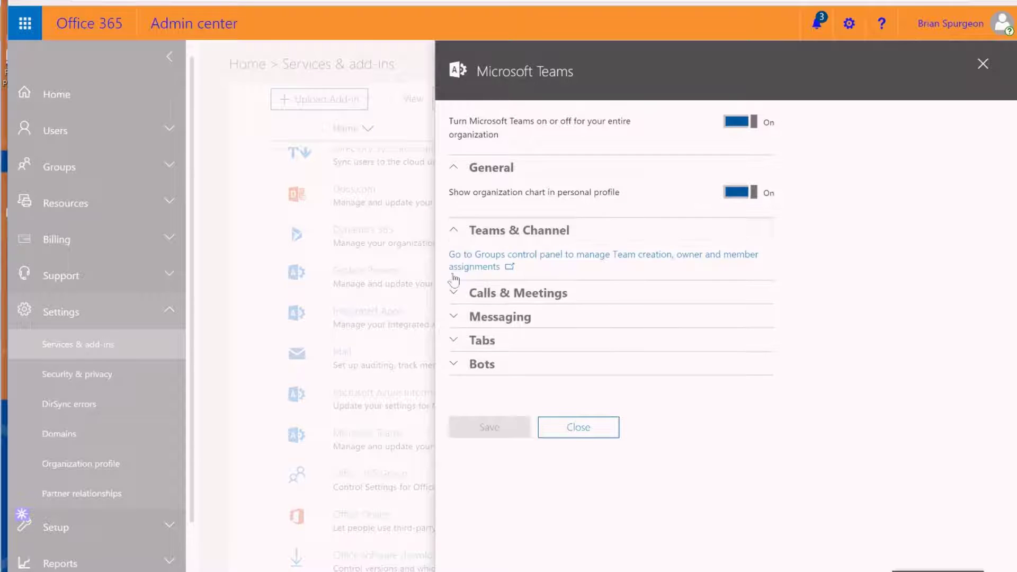
pyautogui.click(519, 292)
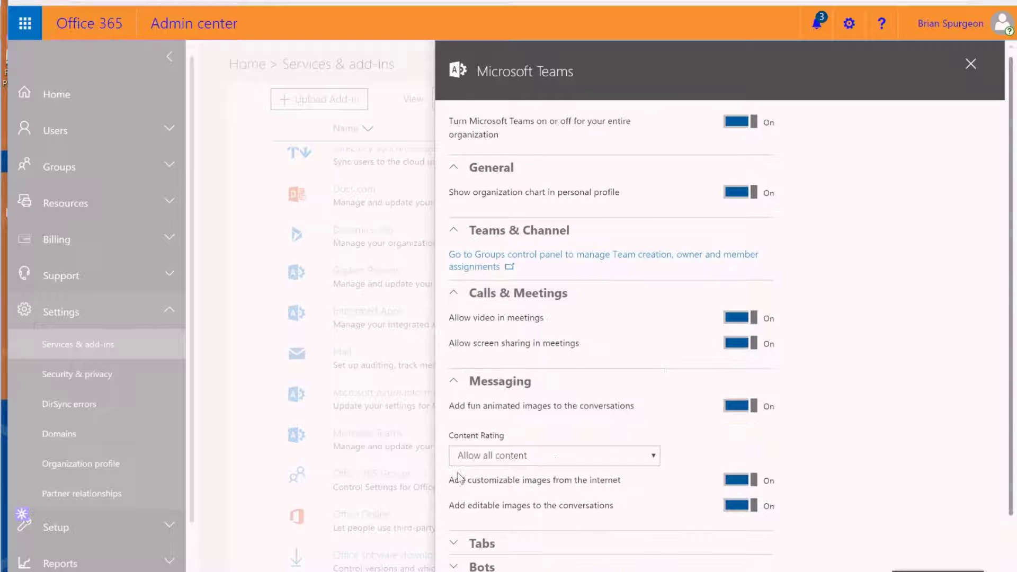
pyautogui.scroll(-3)
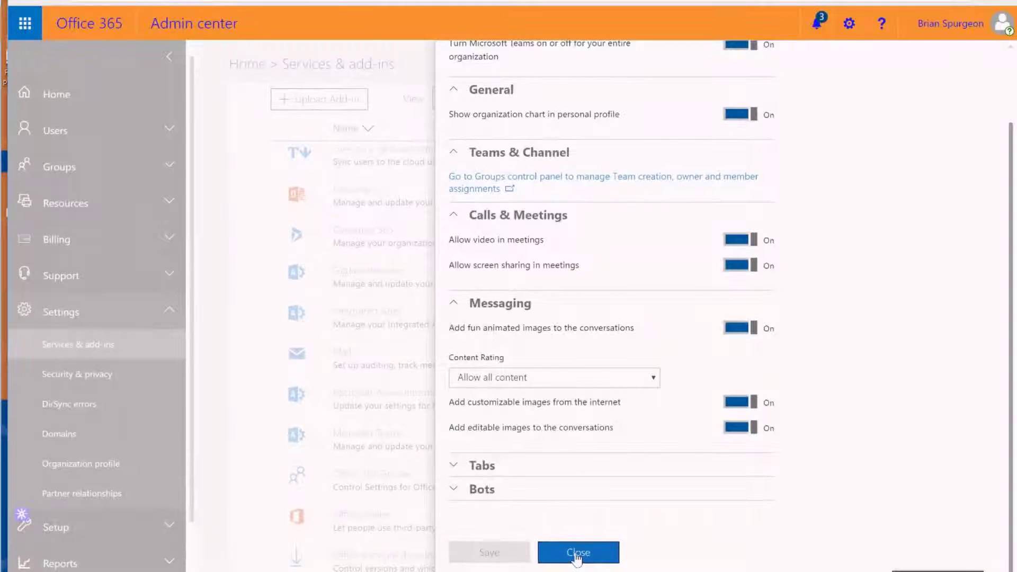
pyautogui.click(577, 552)
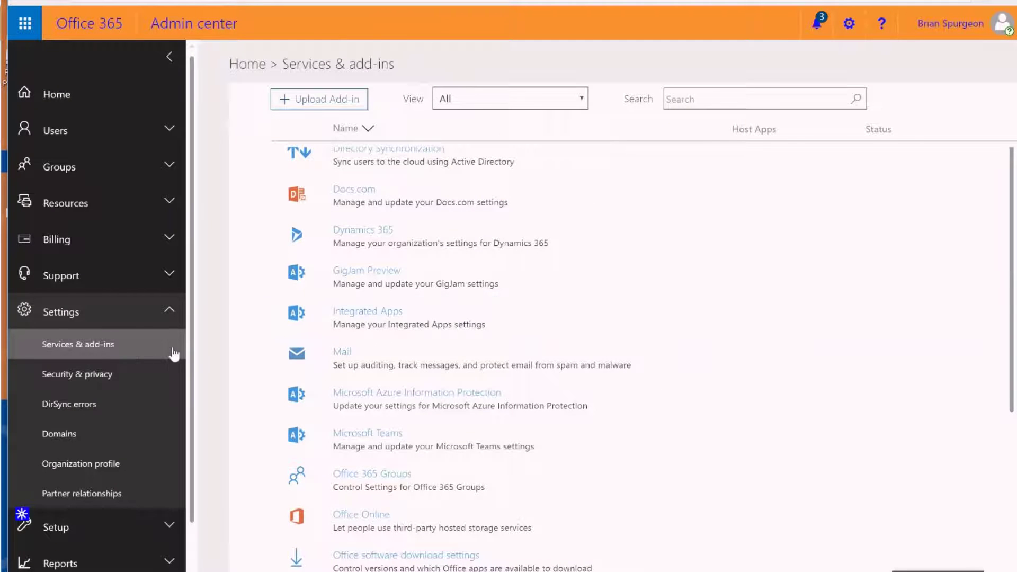
# - Browse the Teams download page's Desktop Apps and Mobile Apps sections in Edge
pyautogui.click(367, 432)
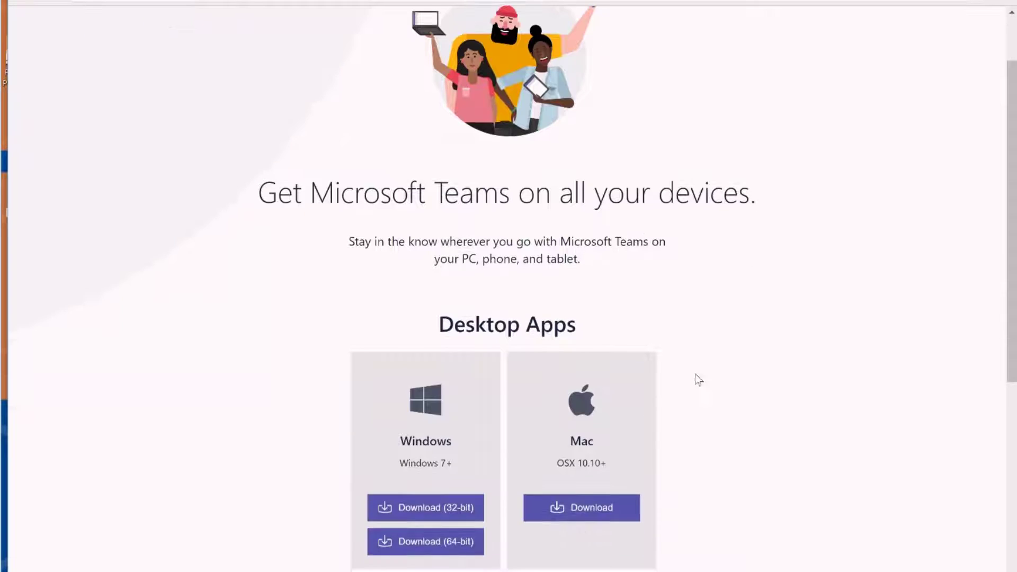
pyautogui.scroll(-3)
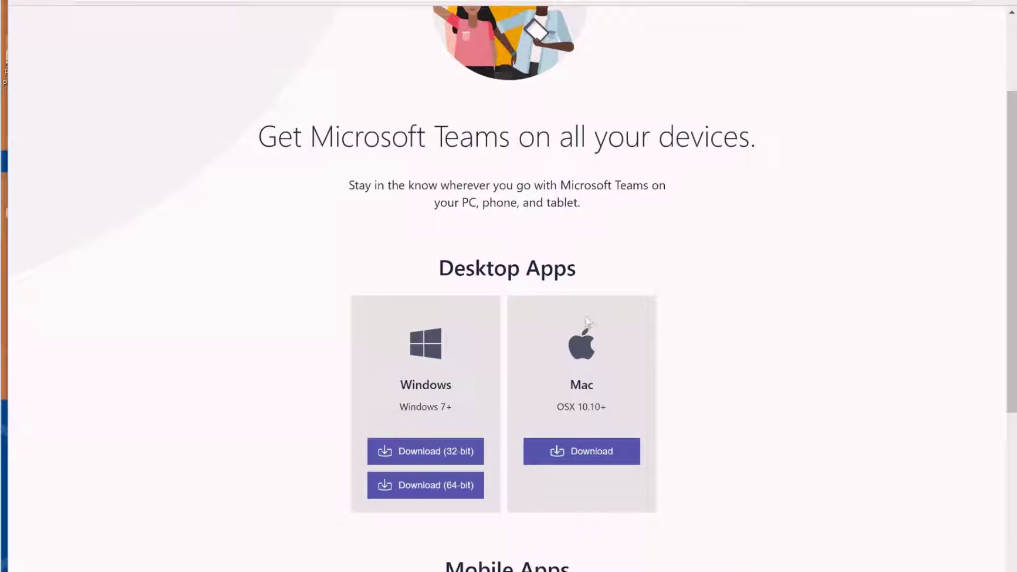
pyautogui.moveTo(781, 436)
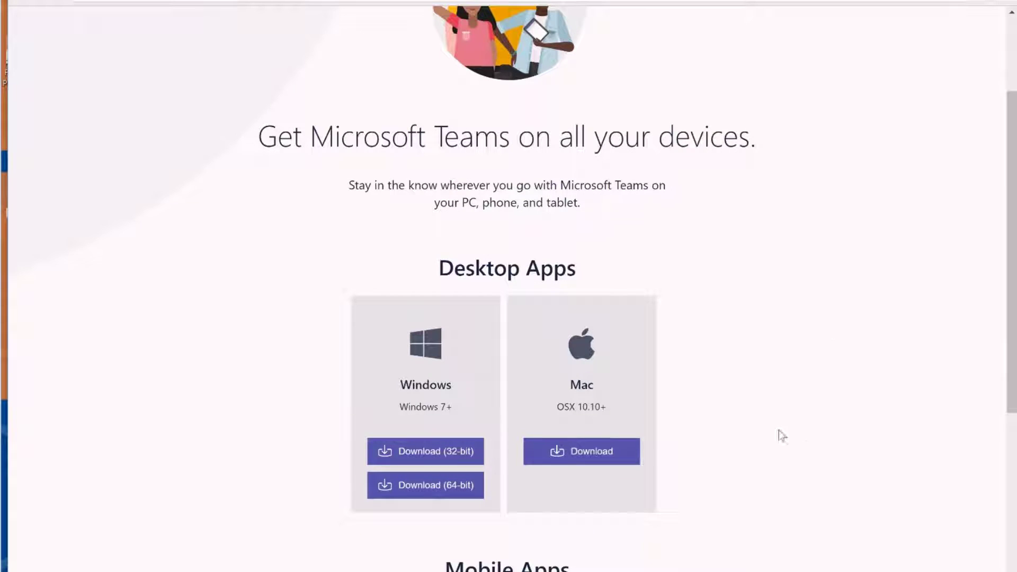
pyautogui.scroll(-3)
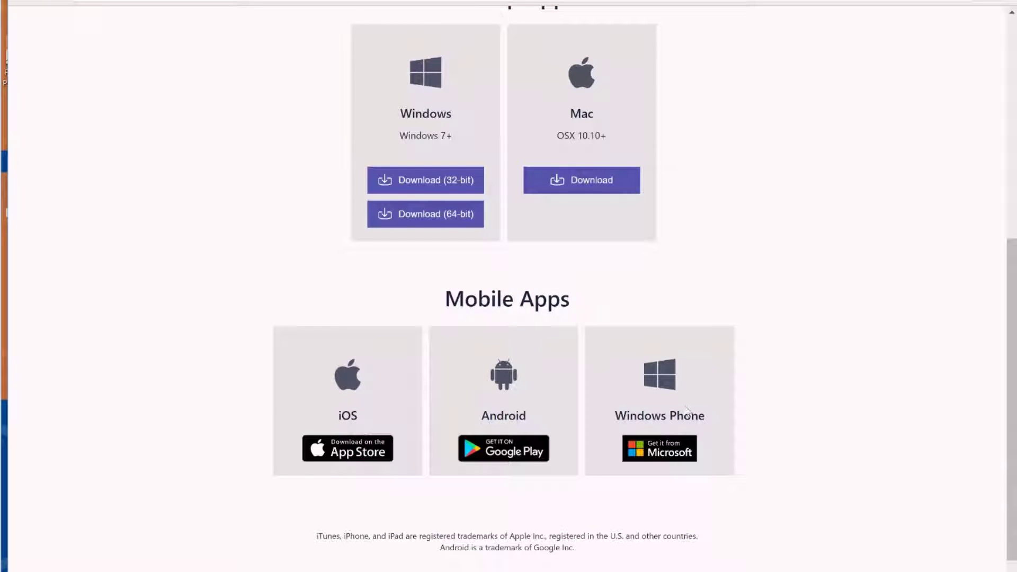
pyautogui.scroll(3)
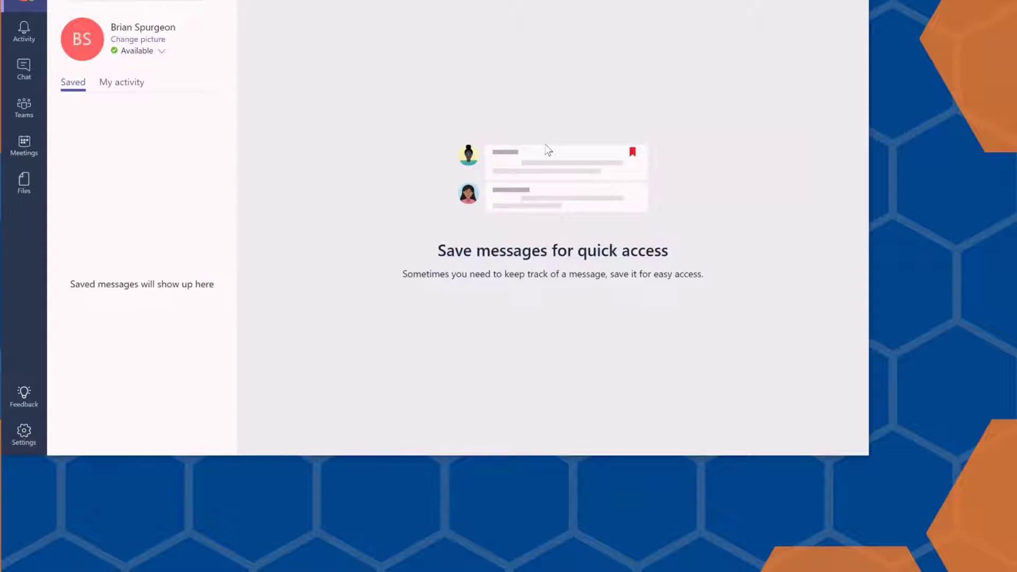
pyautogui.moveTo(349, 248)
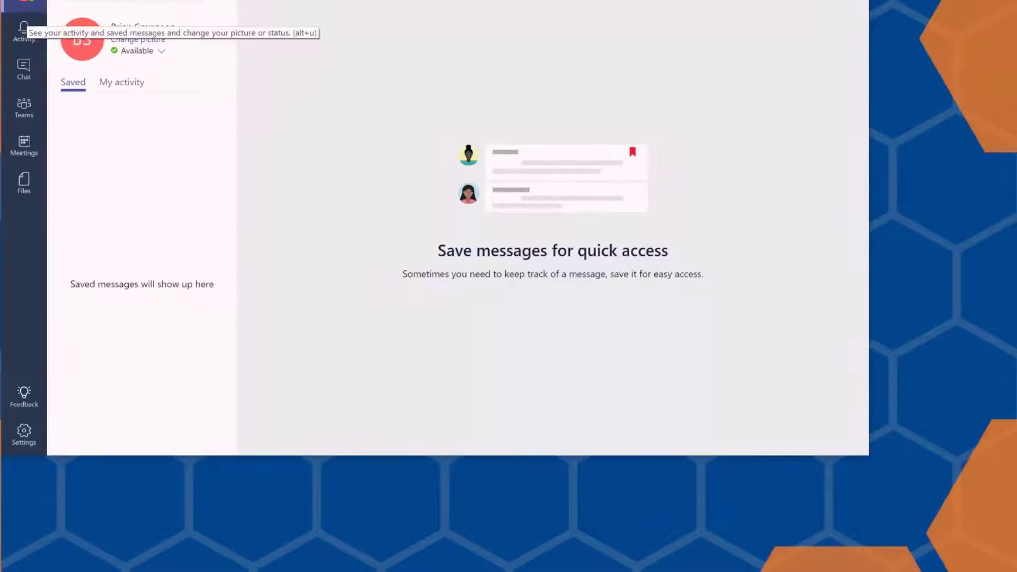
pyautogui.moveTo(25, 33)
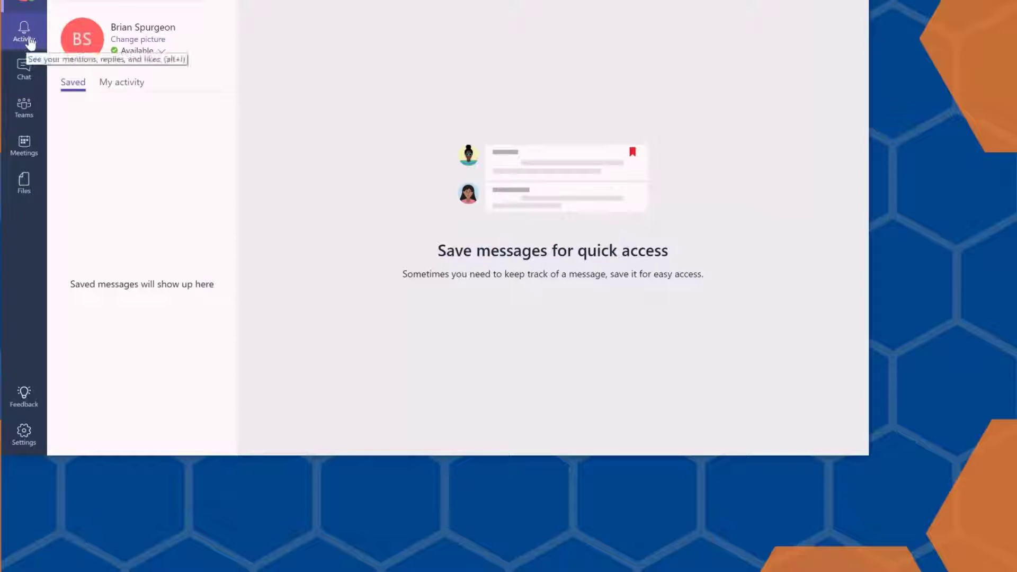
# - Review the Activity notifications and a couple of recent group chats
pyautogui.click(23, 31)
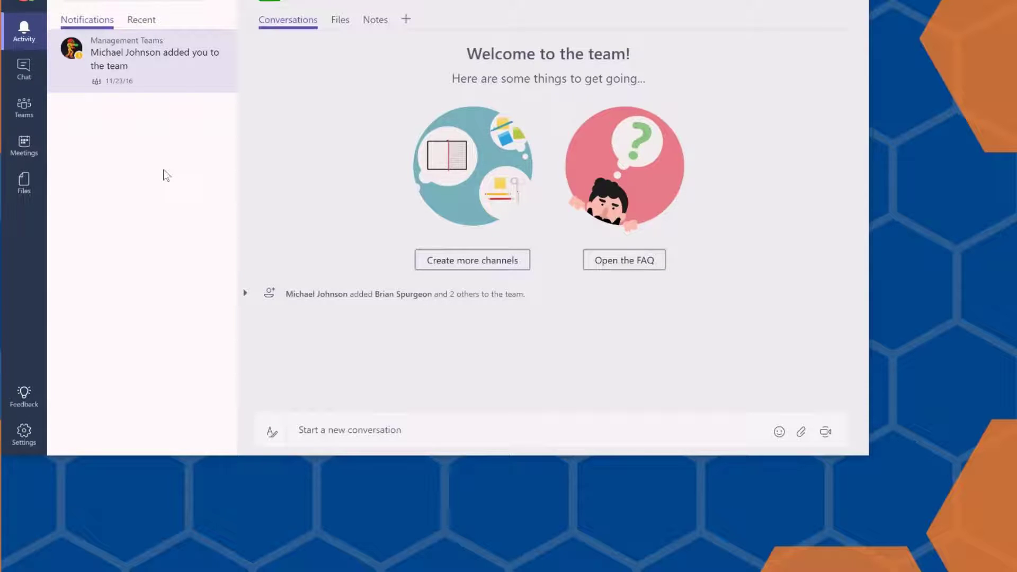
pyautogui.moveTo(166, 128)
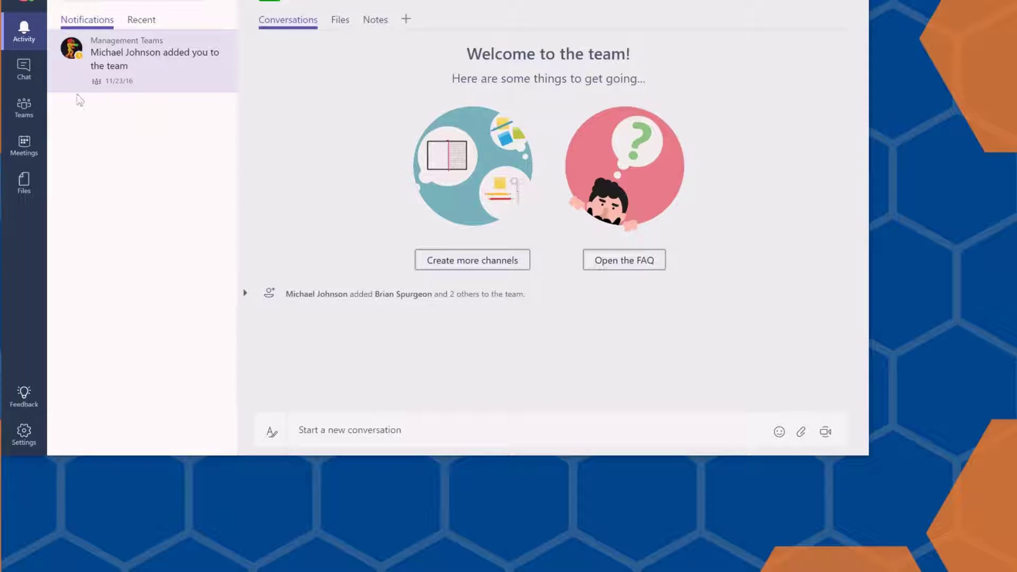
pyautogui.click(23, 70)
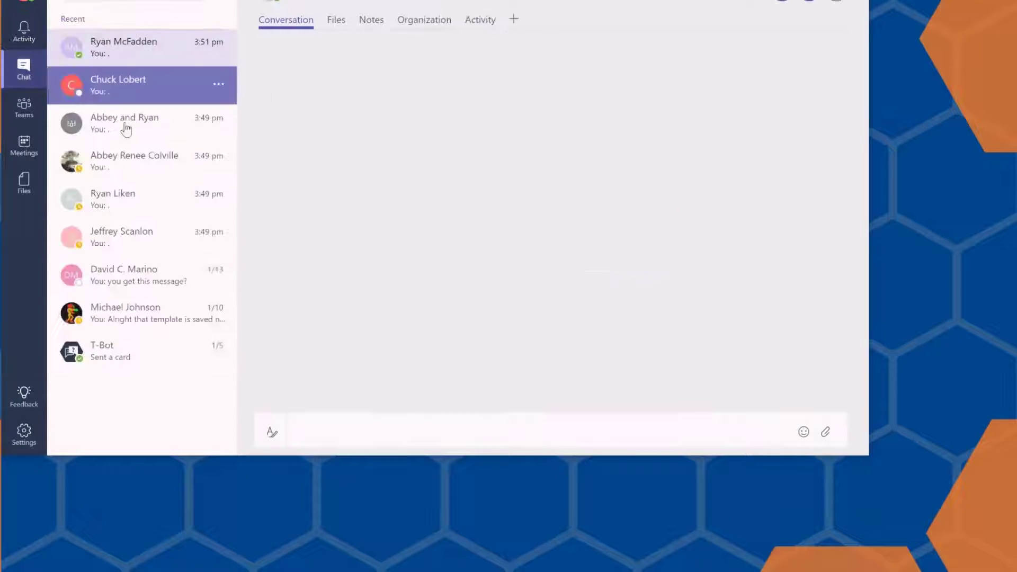
pyautogui.click(124, 123)
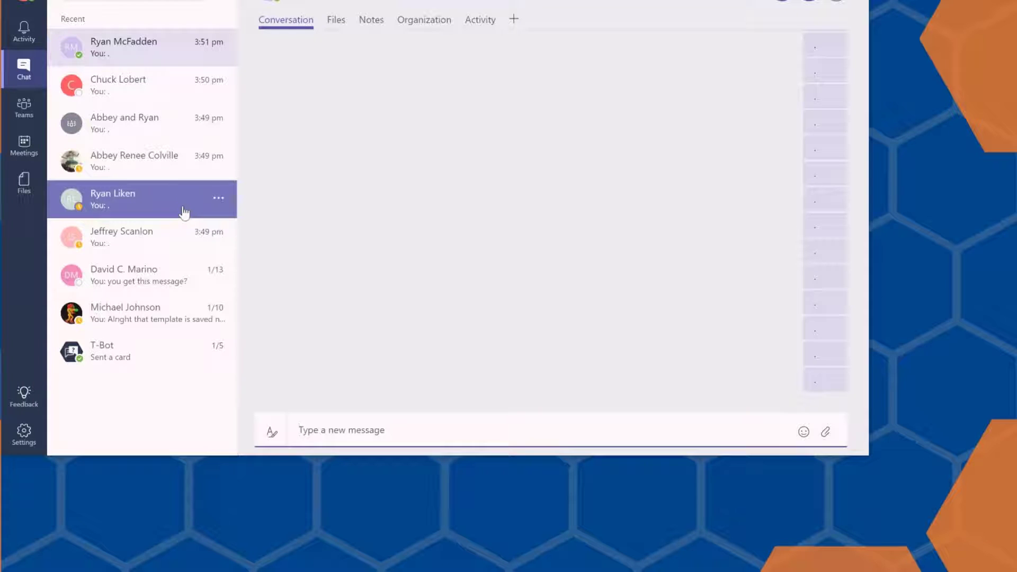
pyautogui.click(342, 429)
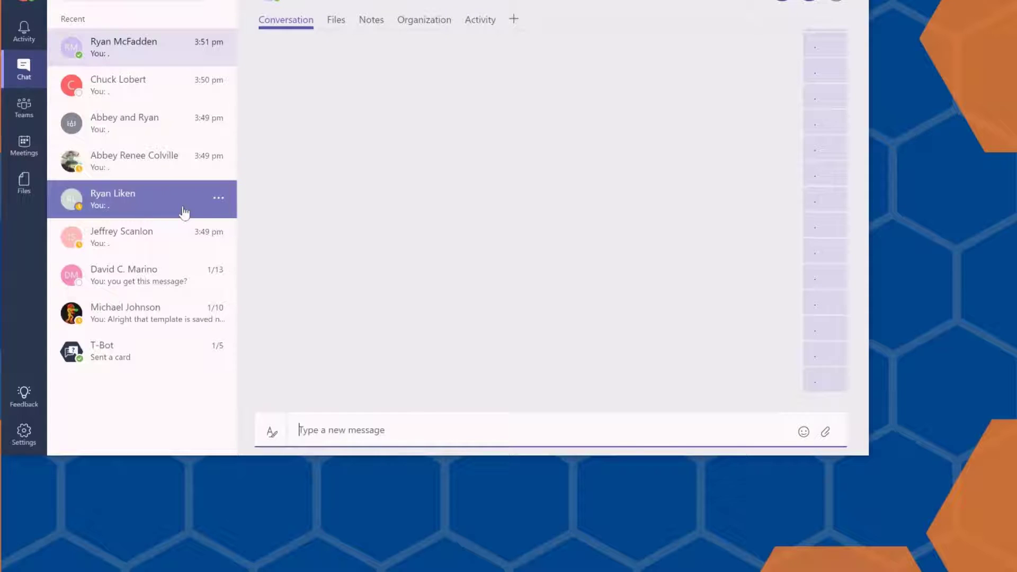
pyautogui.click(120, 236)
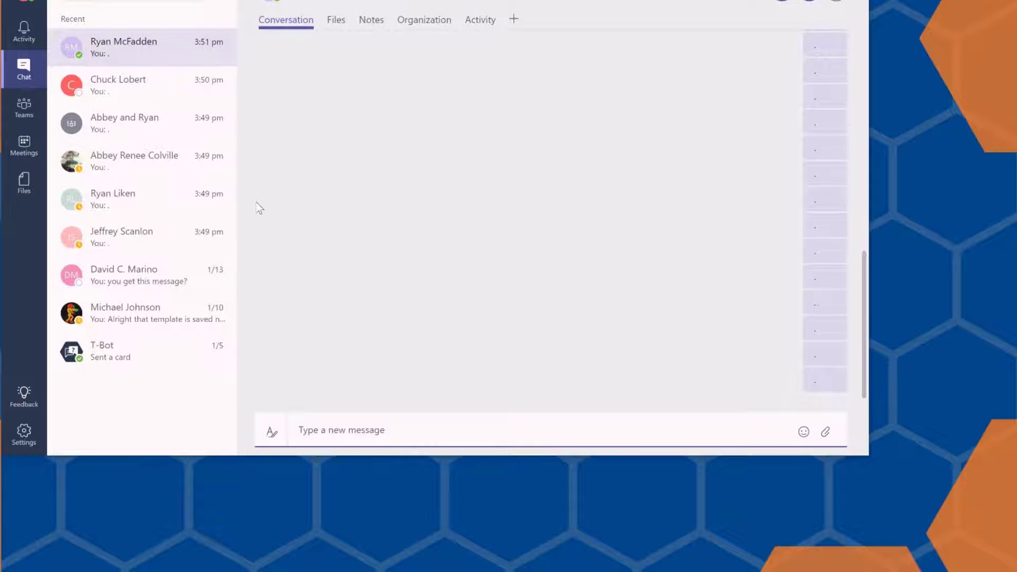
# - Switch to the Teams list and show a team's welcome conversation
pyautogui.click(24, 107)
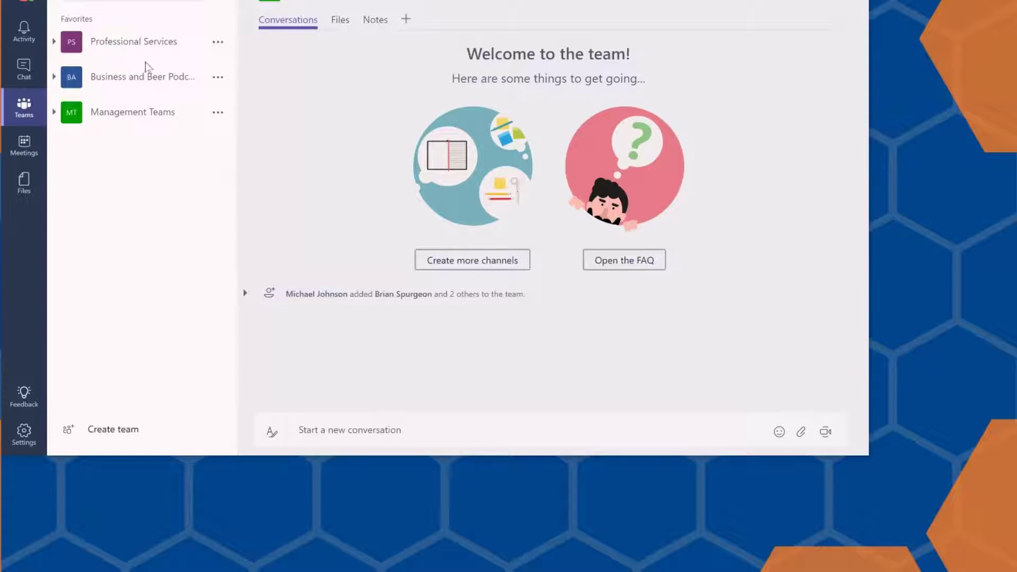
pyautogui.click(132, 111)
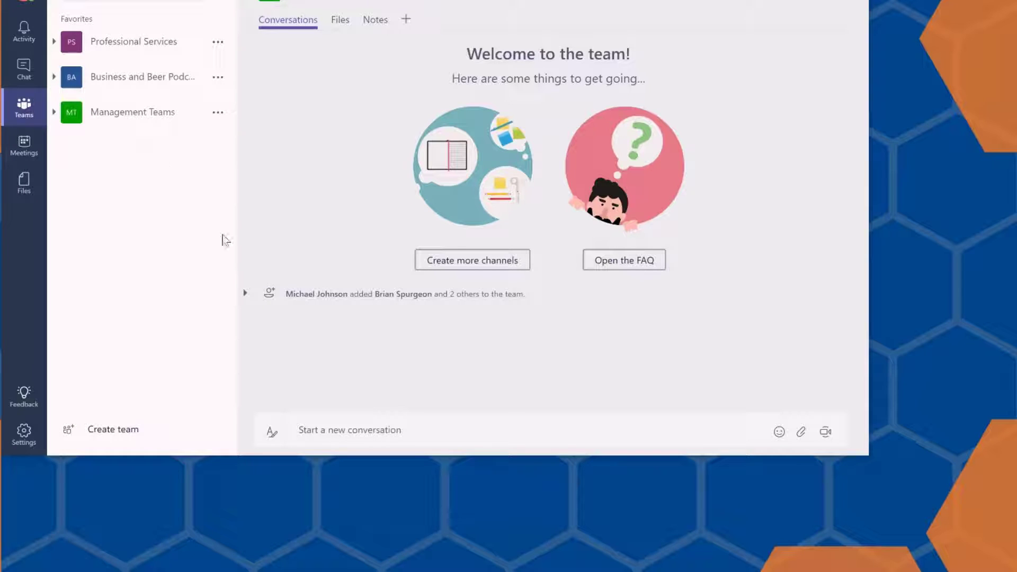
pyautogui.moveTo(112, 429)
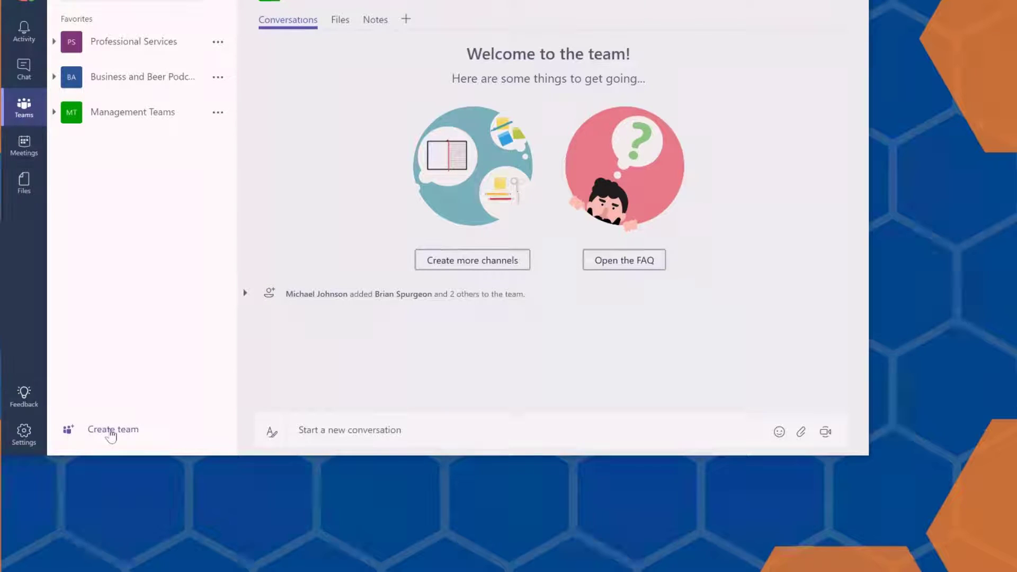
# - Create a new team named 'Team Demo' with 'Team Demo' as description and continue to members
pyautogui.click(112, 429)
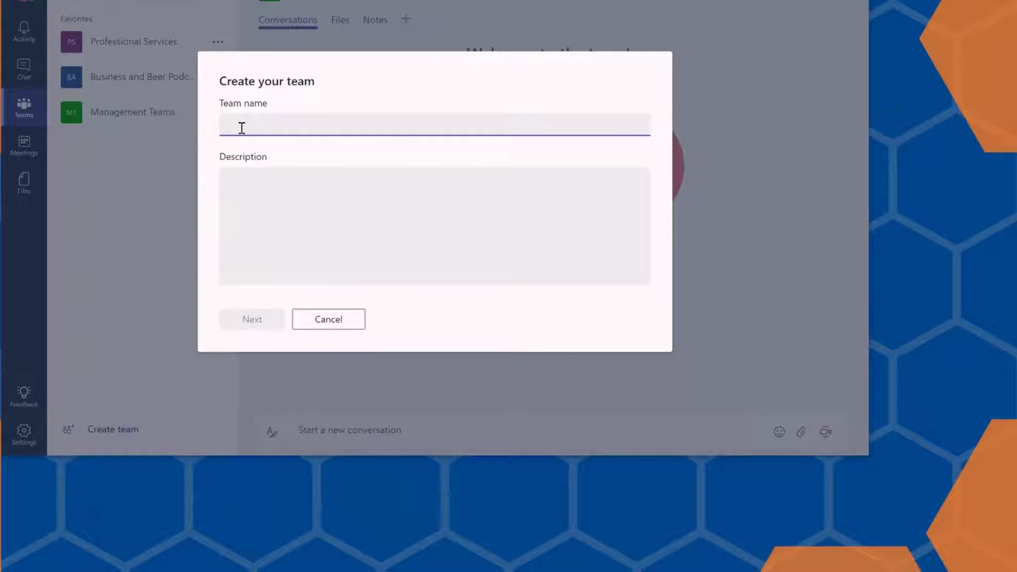
pyautogui.write('Team D')
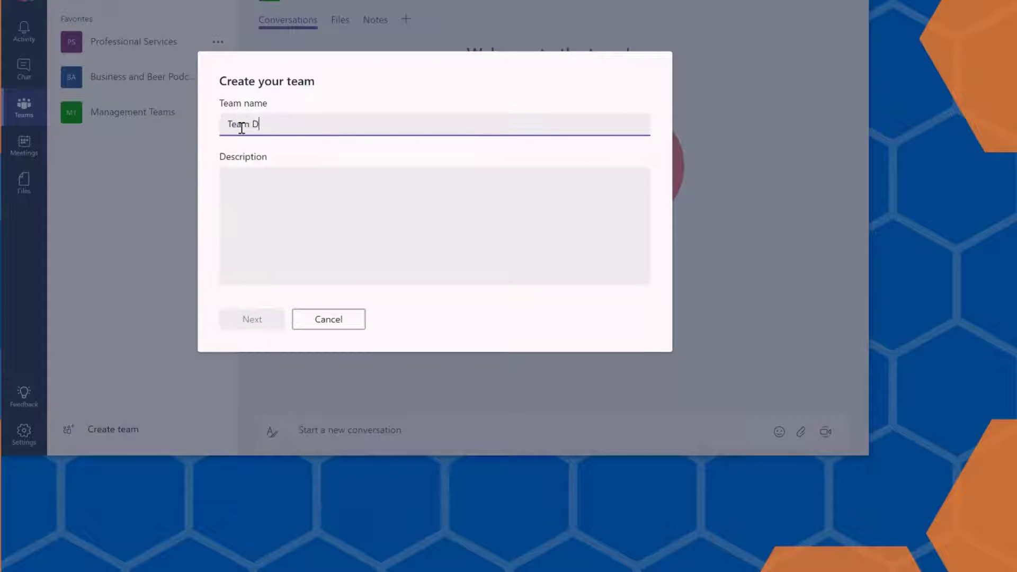
pyautogui.write('Team Demo')
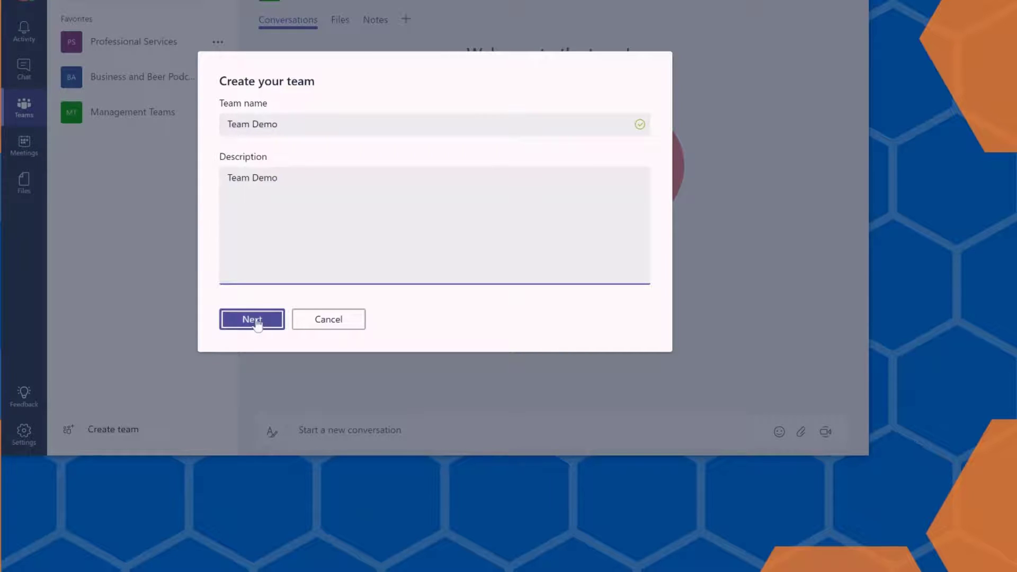
pyautogui.click(253, 319)
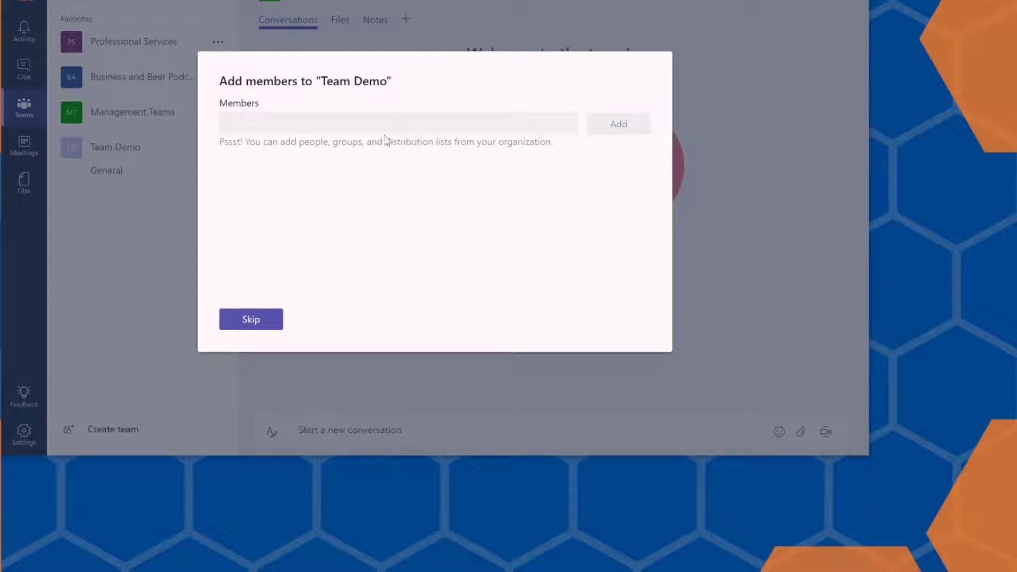
# - Add the first suggested colleague matching 'rya' as a member and finish
pyautogui.click(400, 123)
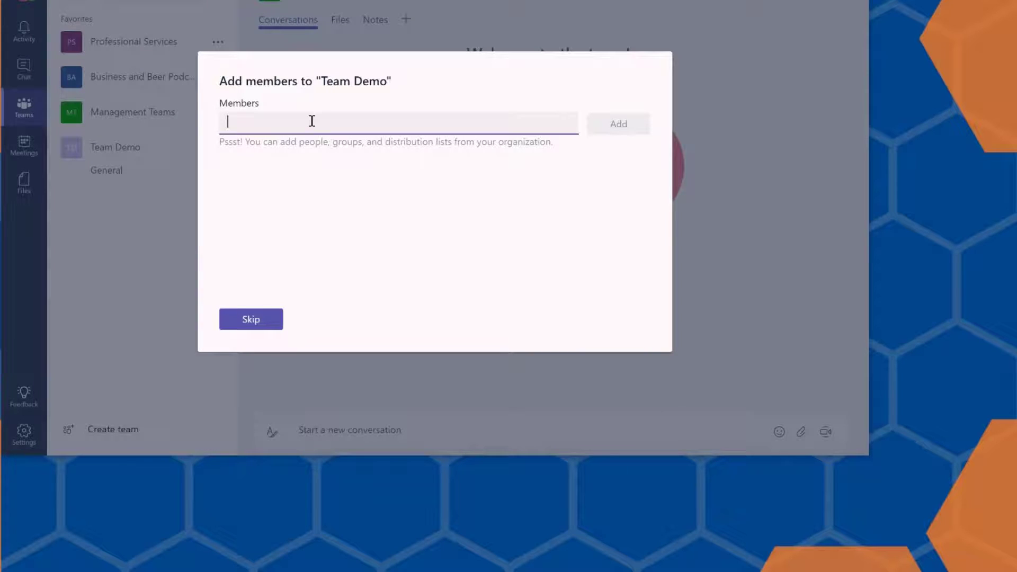
pyautogui.write('rya')
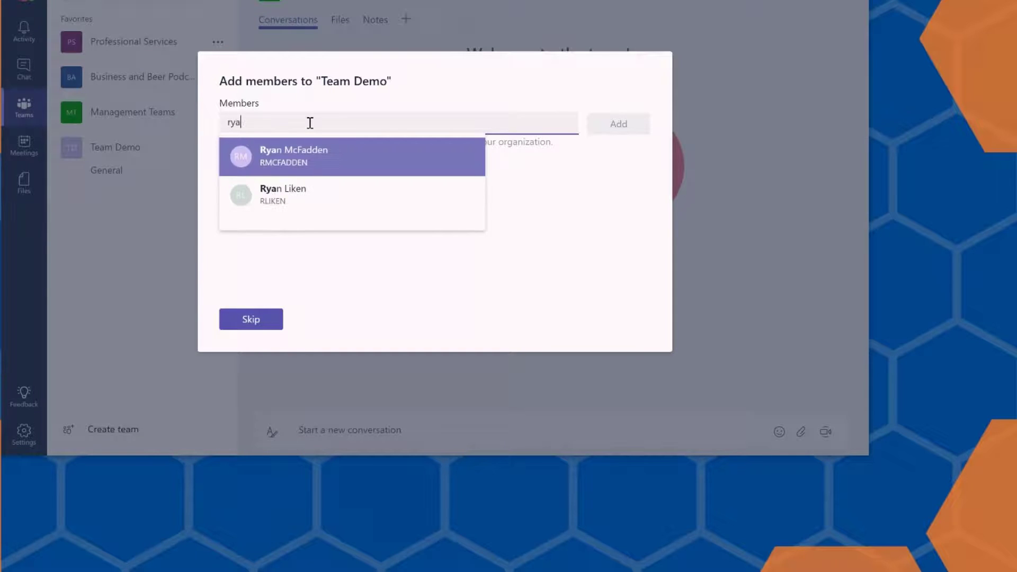
pyautogui.click(293, 156)
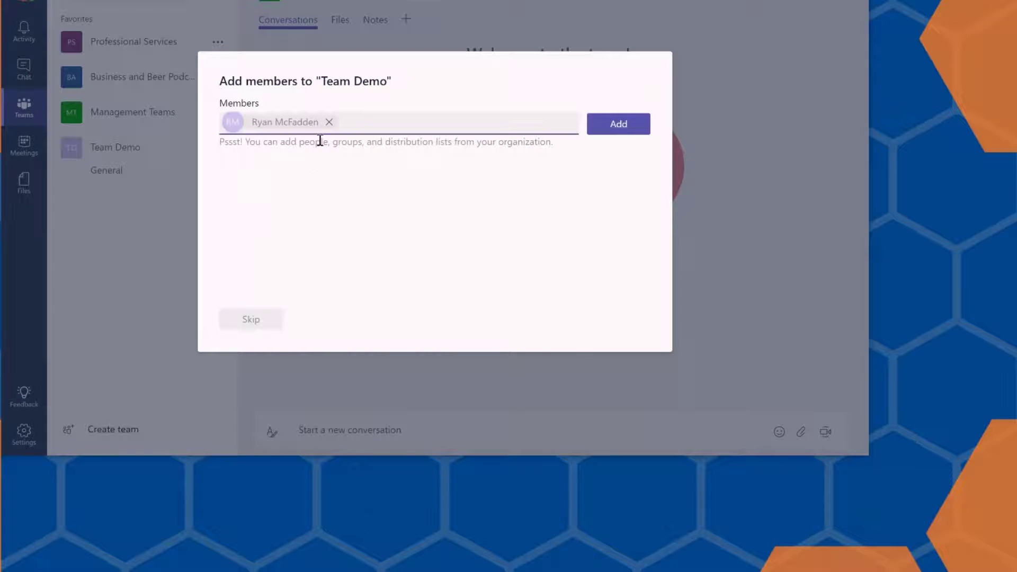
pyautogui.click(617, 124)
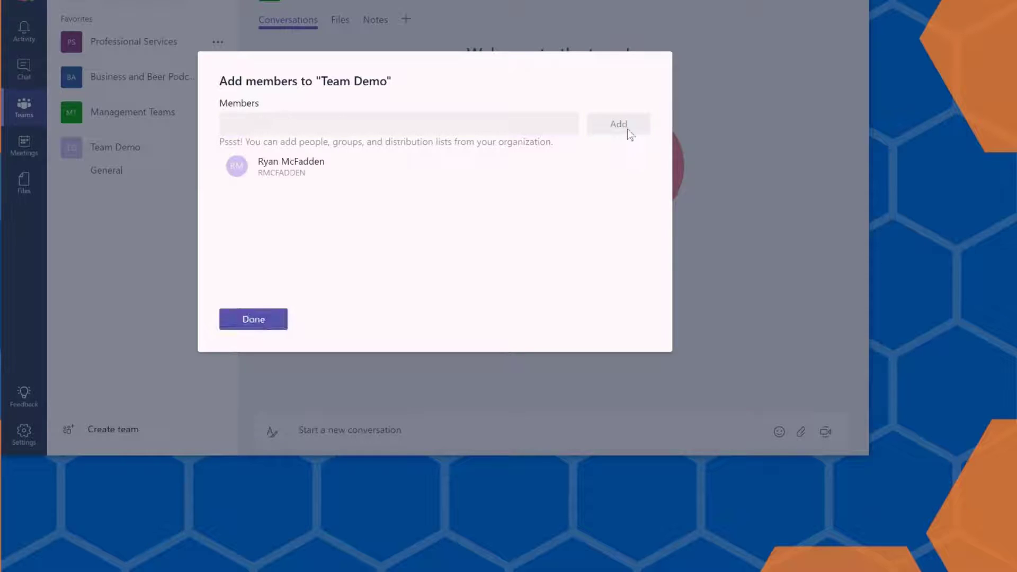
pyautogui.moveTo(397, 262)
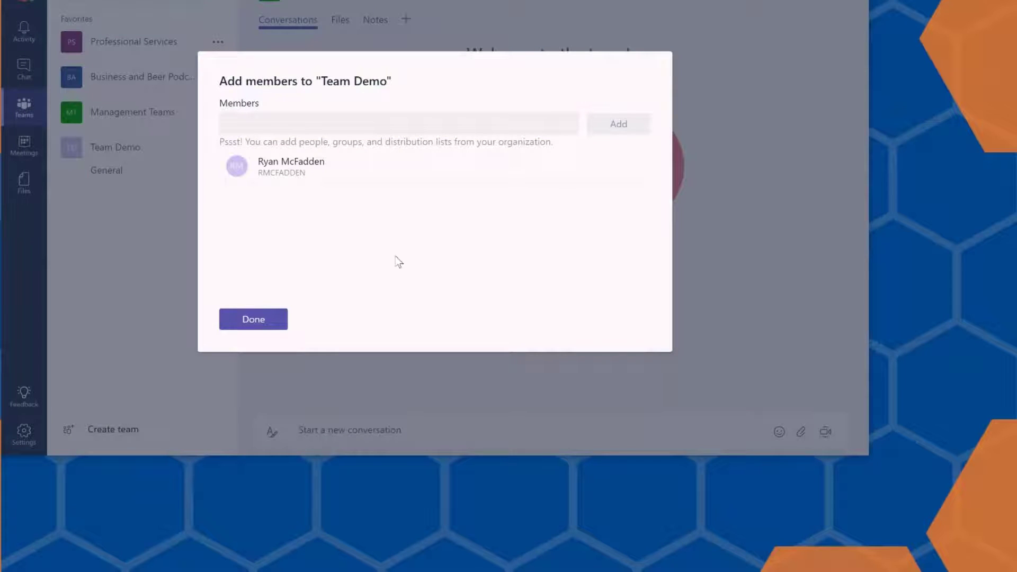
pyautogui.click(253, 319)
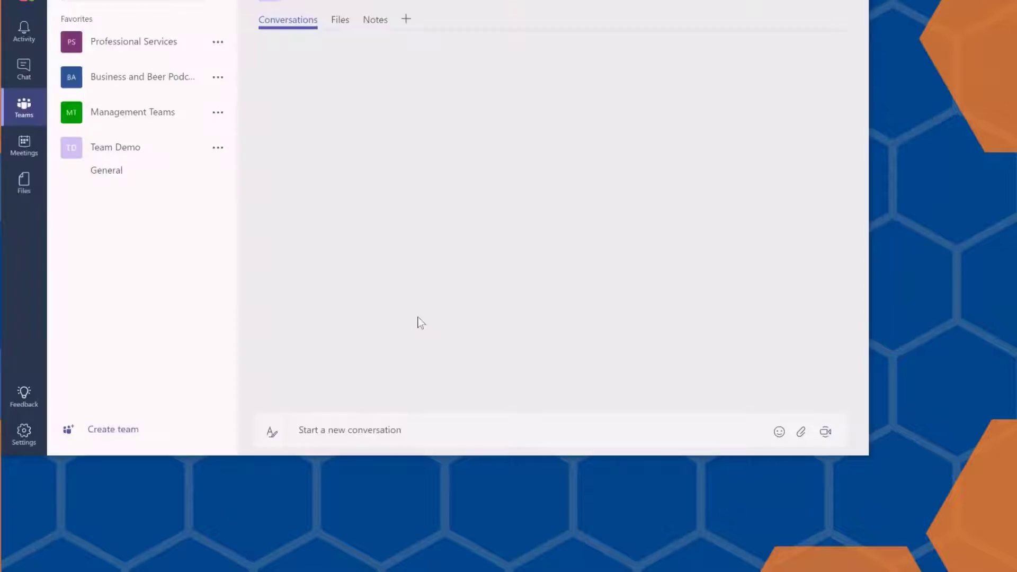
# - Show Team Demo's General welcome page, briefly checking the Add a tab options
pyautogui.click(115, 146)
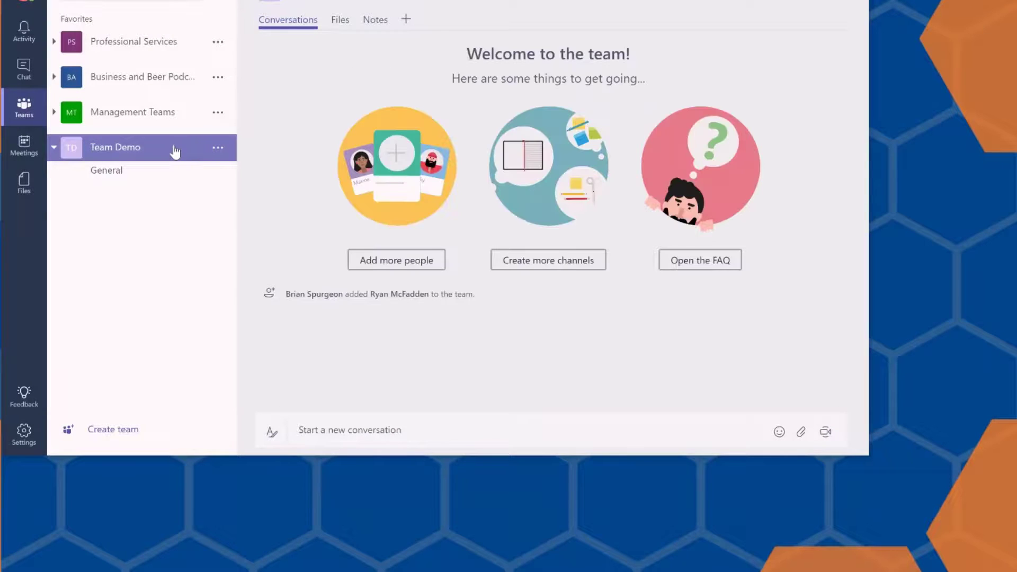
pyautogui.moveTo(174, 152)
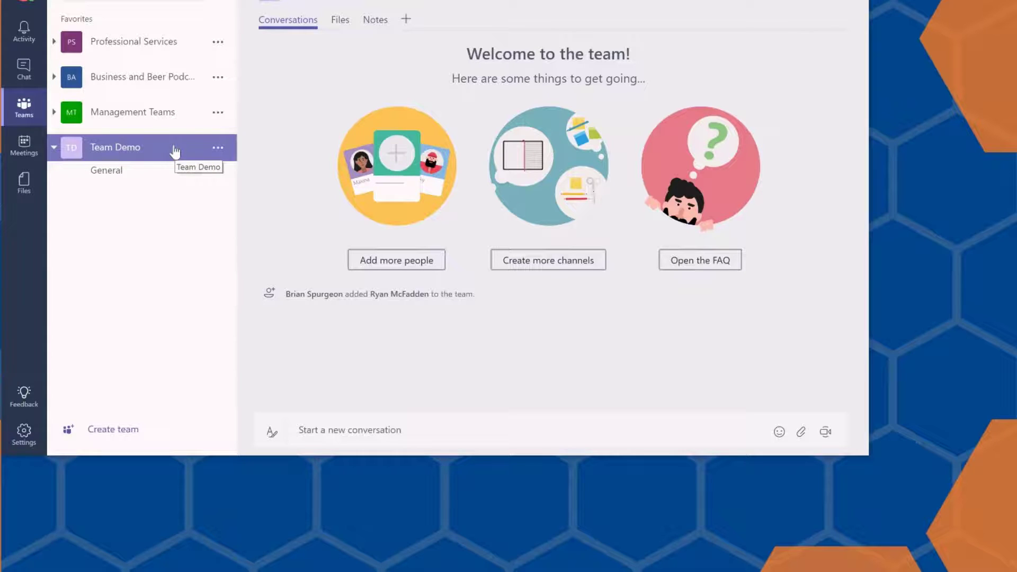
pyautogui.moveTo(238, 188)
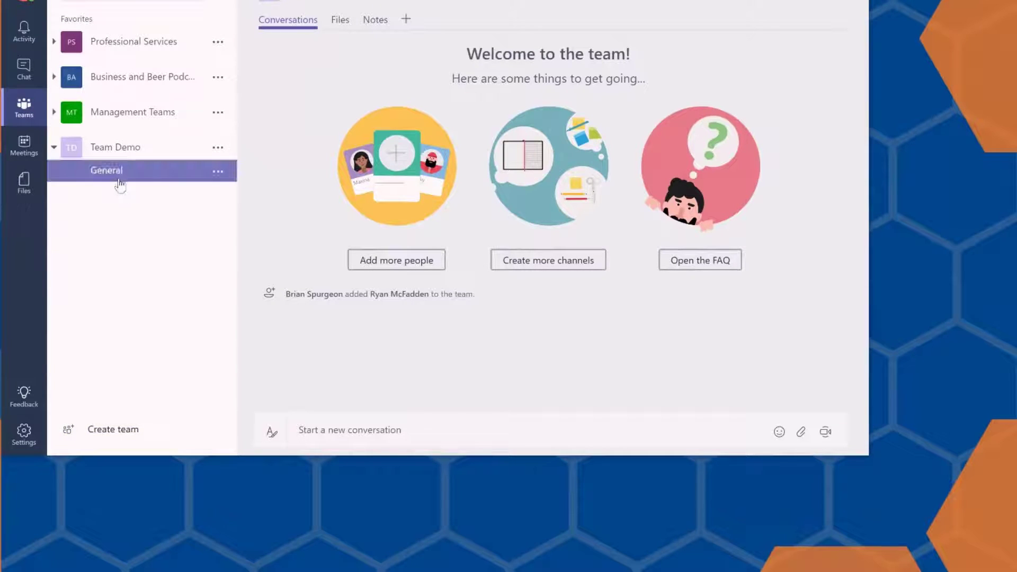
pyautogui.moveTo(119, 178)
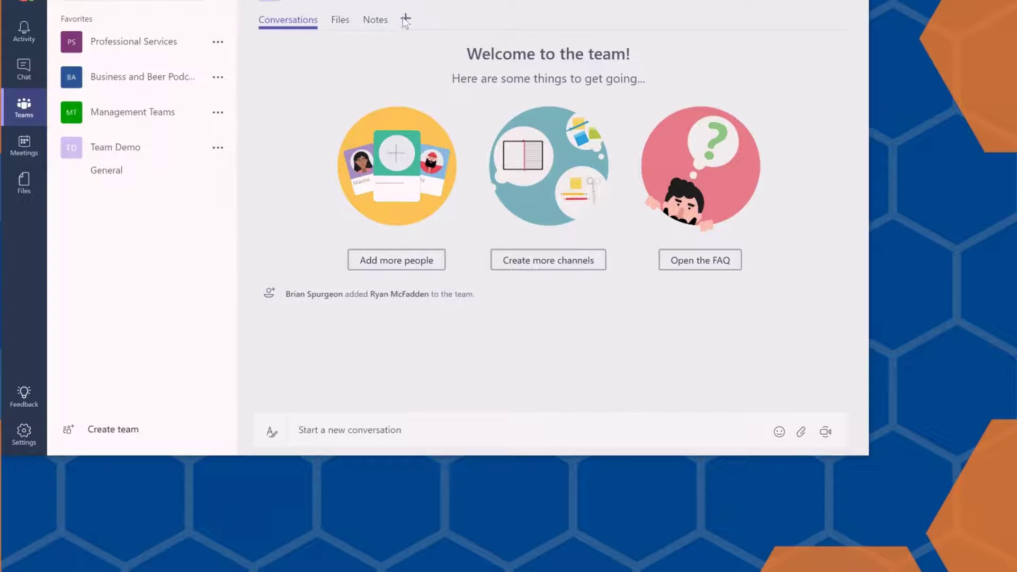
pyautogui.click(406, 19)
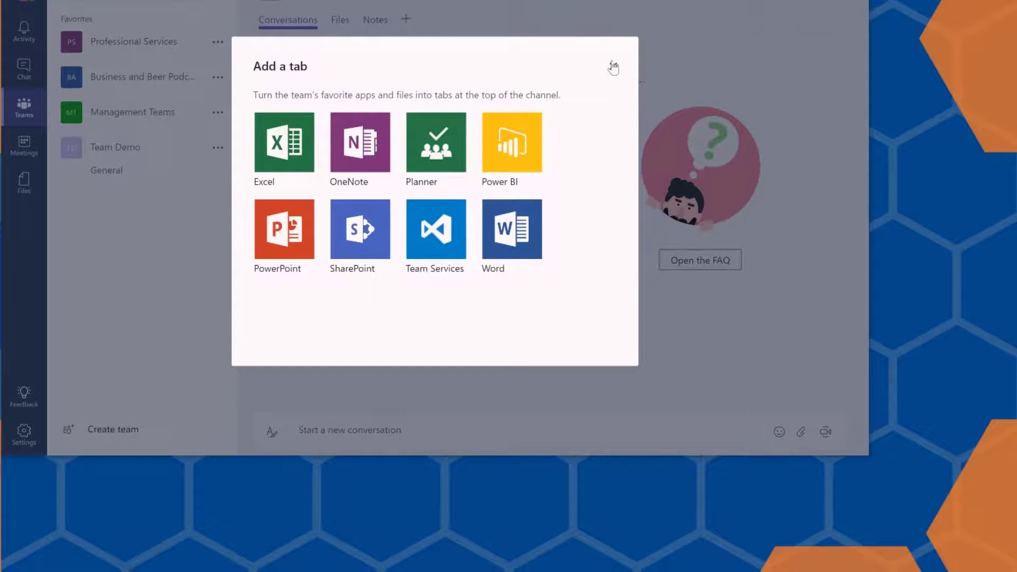
pyautogui.click(613, 67)
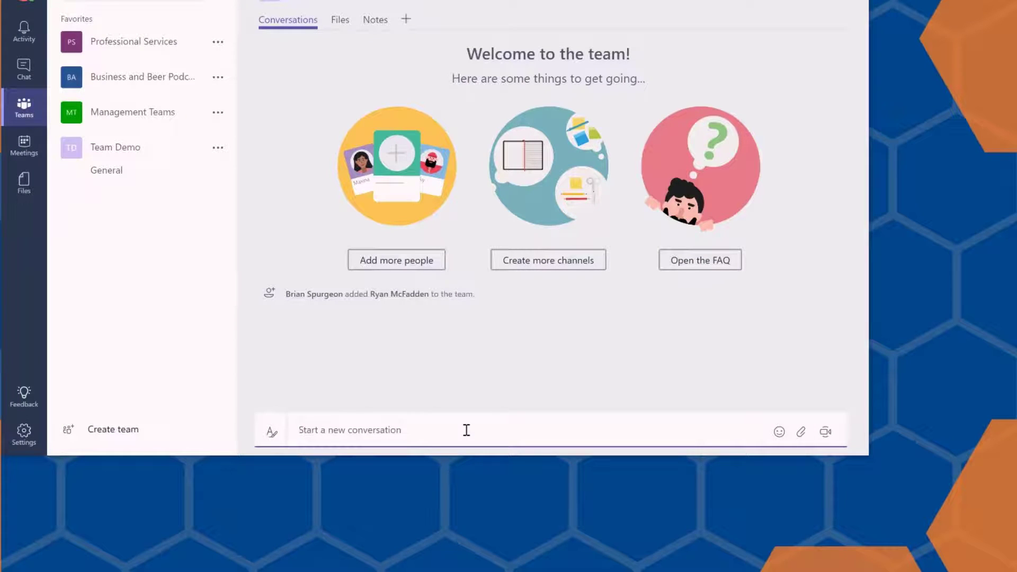
pyautogui.click(389, 429)
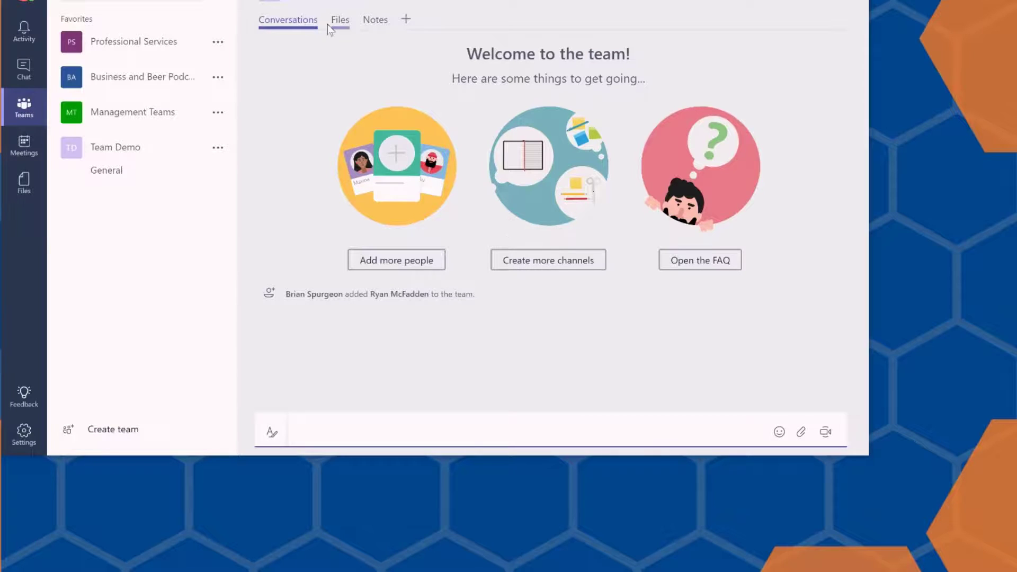
pyautogui.moveTo(340, 19)
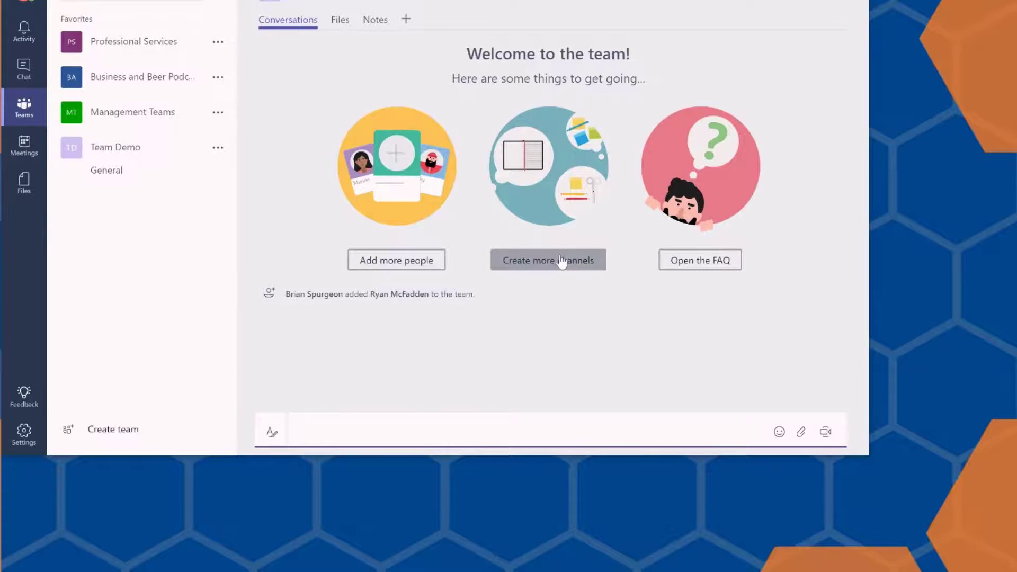
# - Add a second channel named 'Project' to Team Demo
pyautogui.click(547, 260)
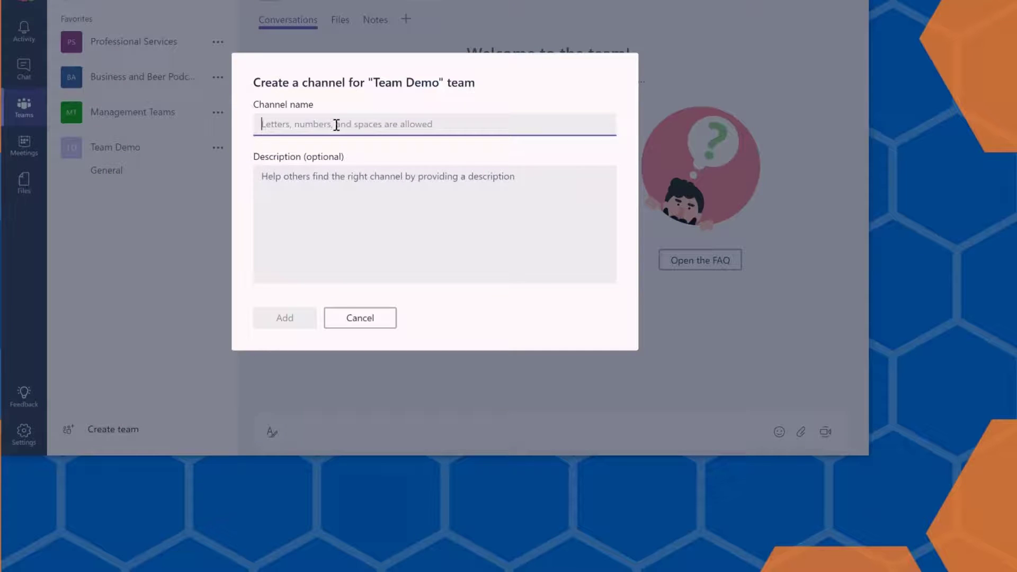
pyautogui.write('D')
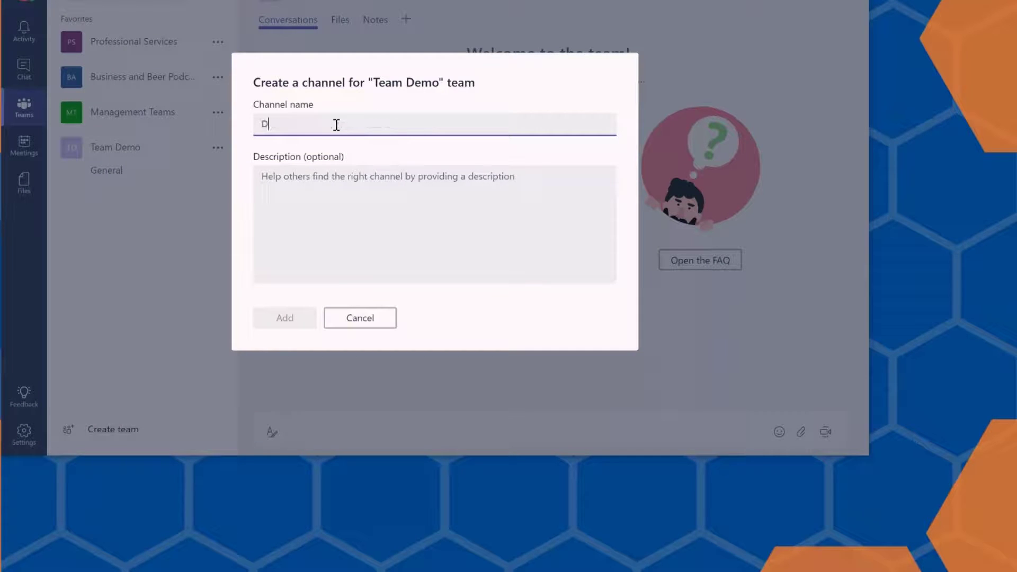
pyautogui.write('ocume')
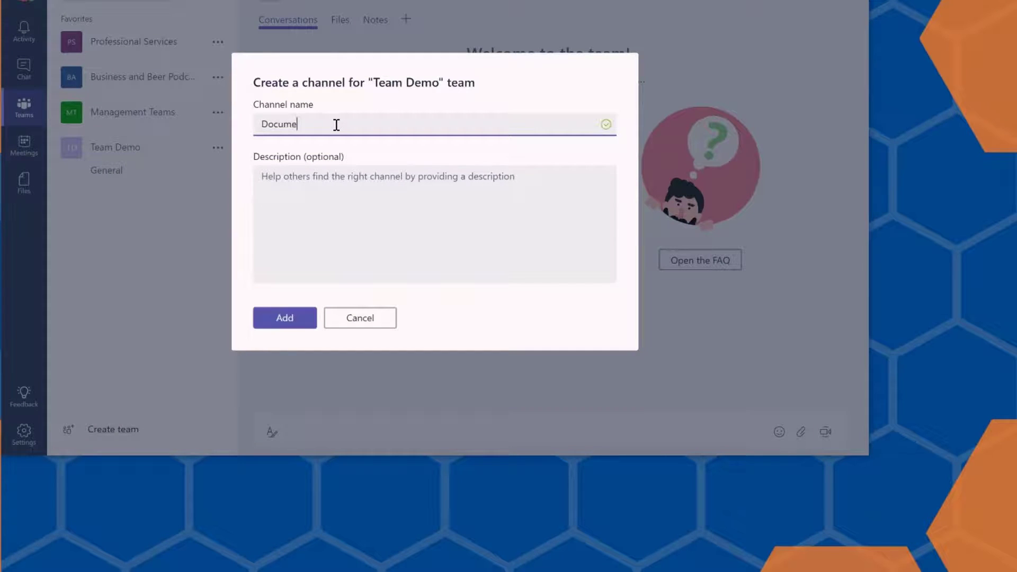
pyautogui.write('Project')
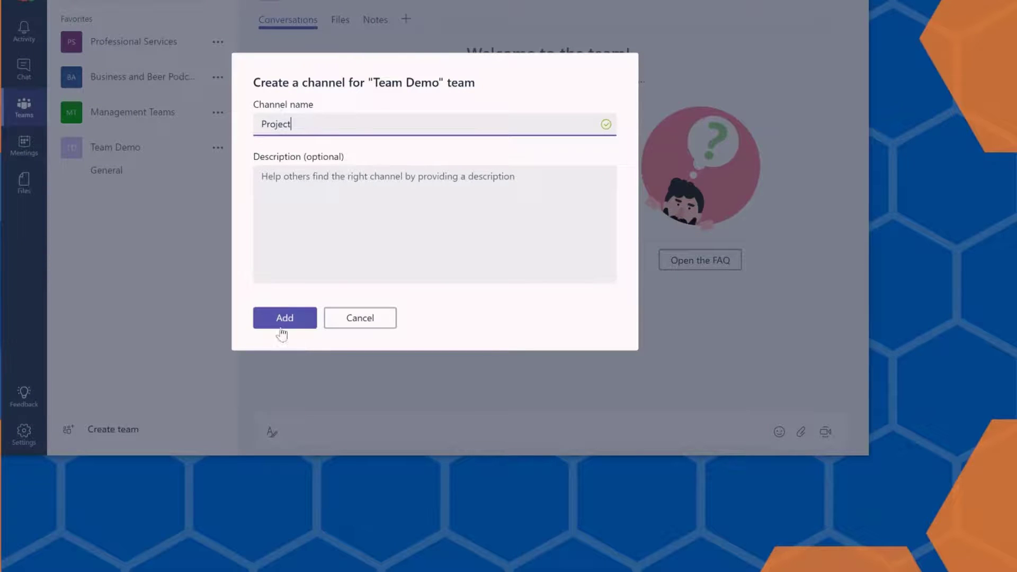
pyautogui.click(283, 318)
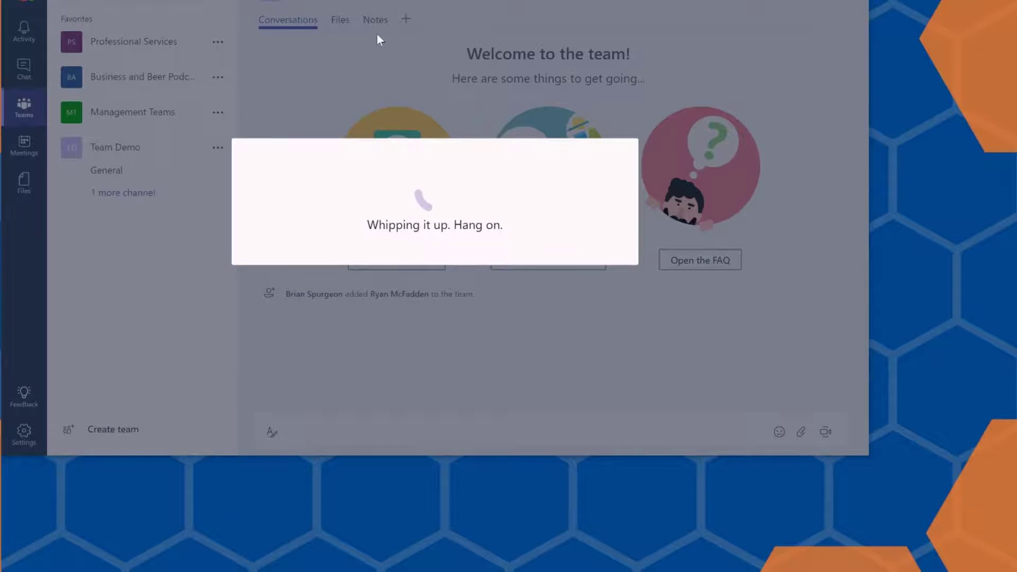
pyautogui.click(106, 170)
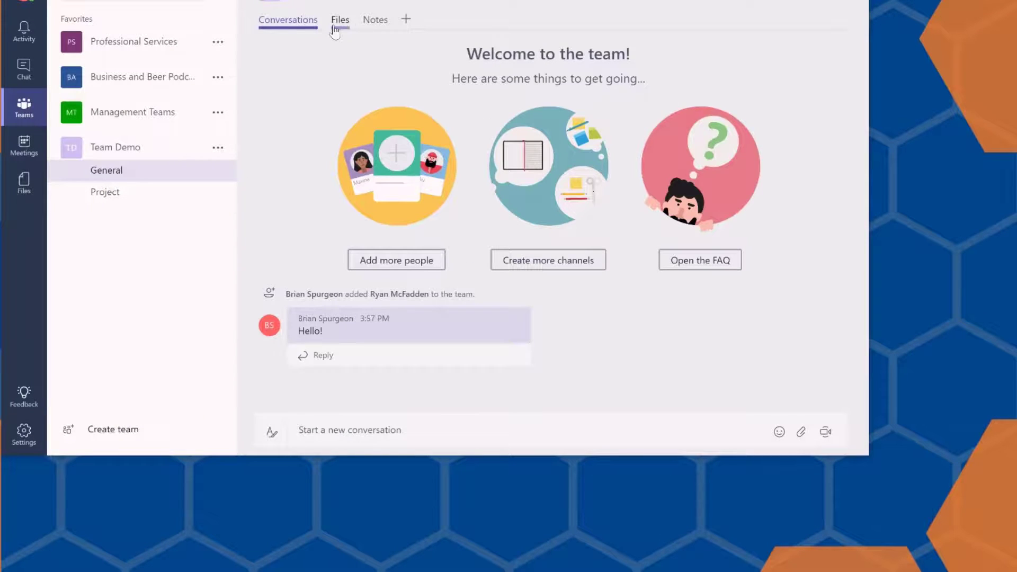
# - Show the General channel's Files with the workbook and presentation, cancelling an upload
pyautogui.click(340, 19)
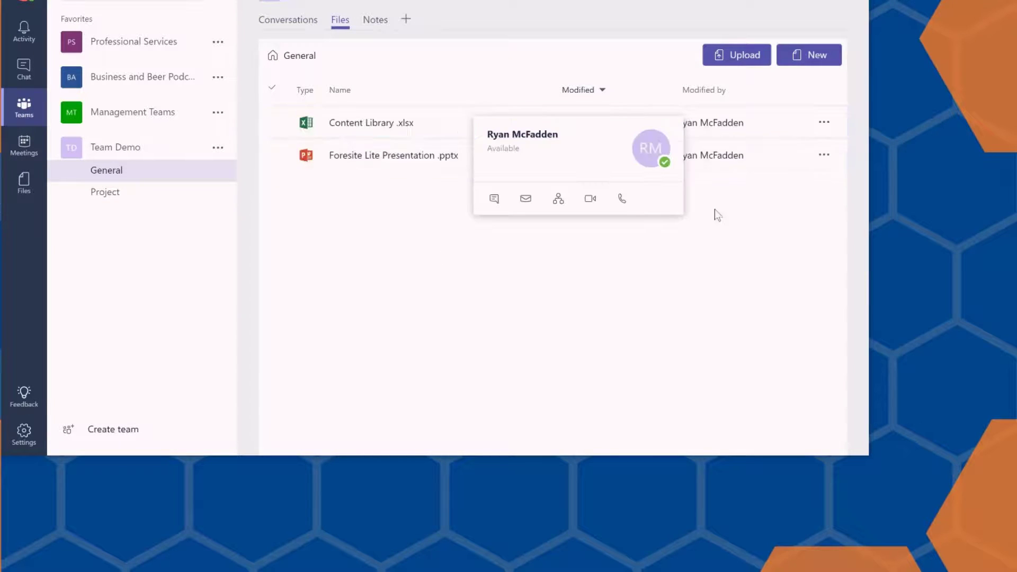
pyautogui.click(393, 155)
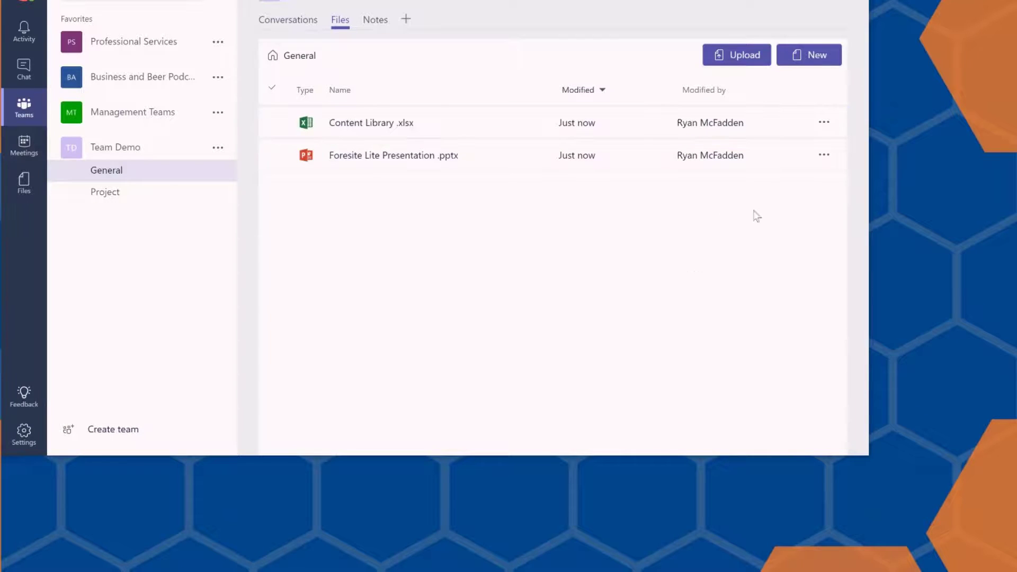
pyautogui.click(808, 54)
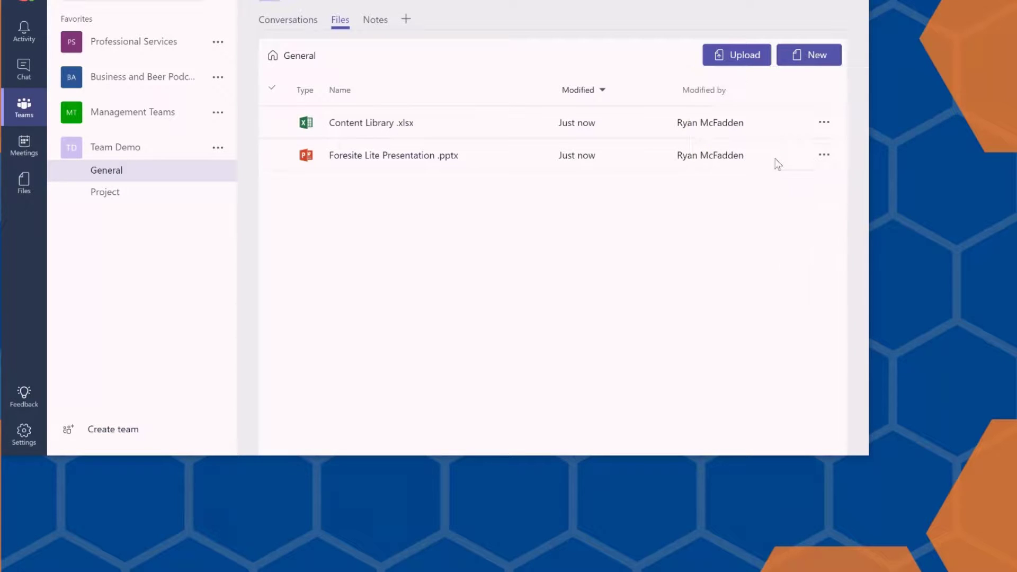
pyautogui.click(736, 54)
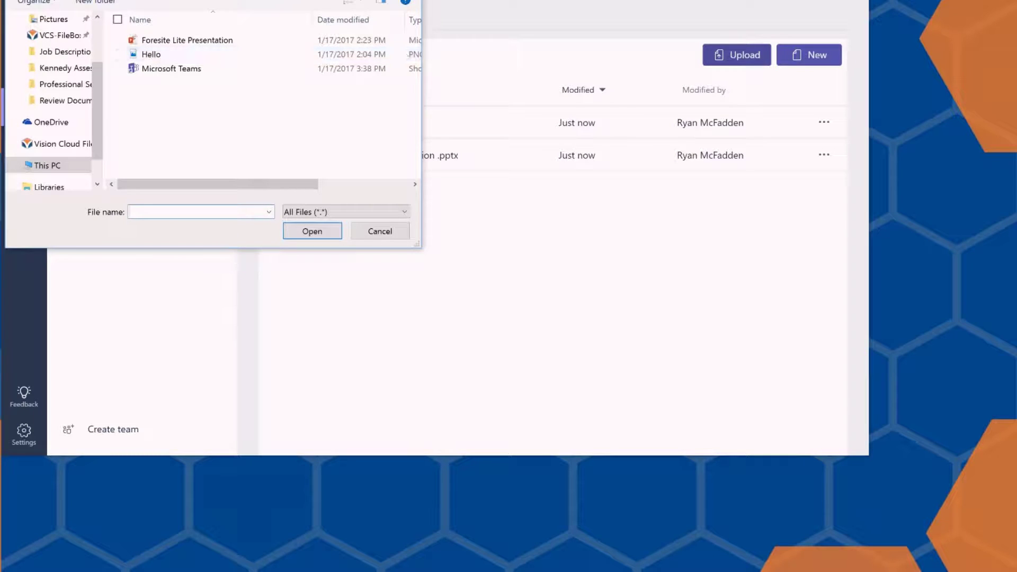
pyautogui.click(379, 231)
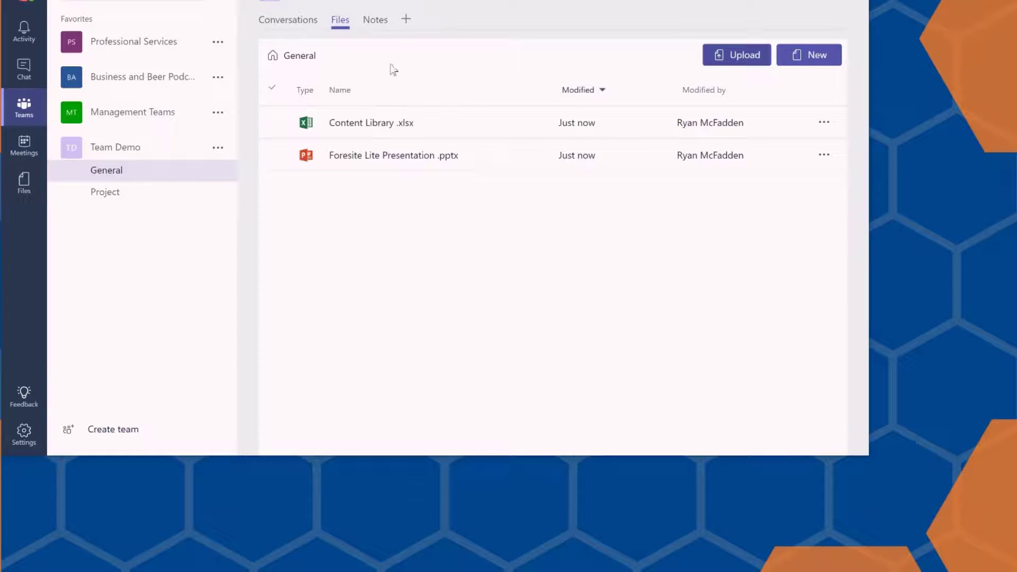
pyautogui.moveTo(379, 24)
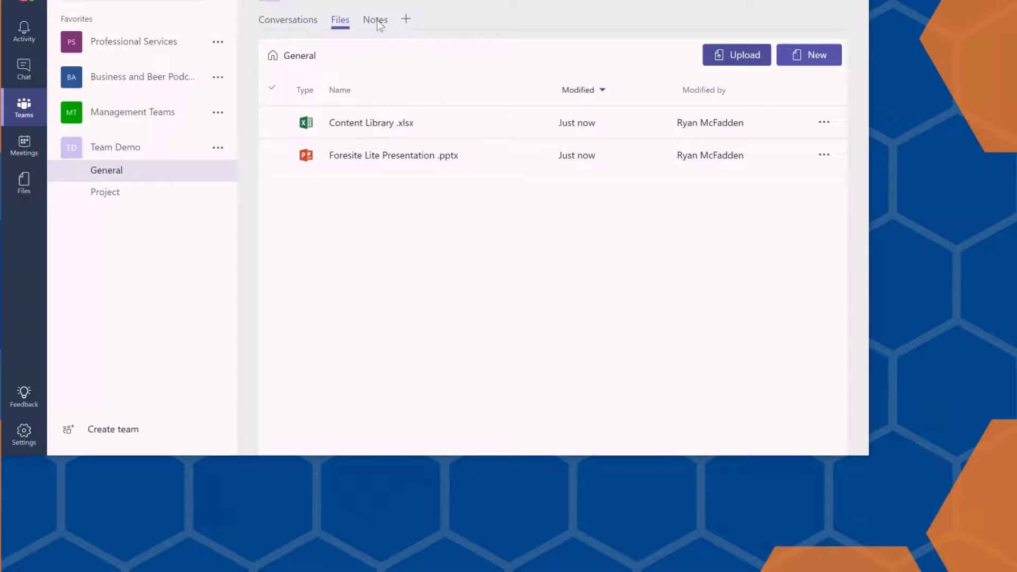
# - Show the General channel's empty shared Notes
pyautogui.click(375, 19)
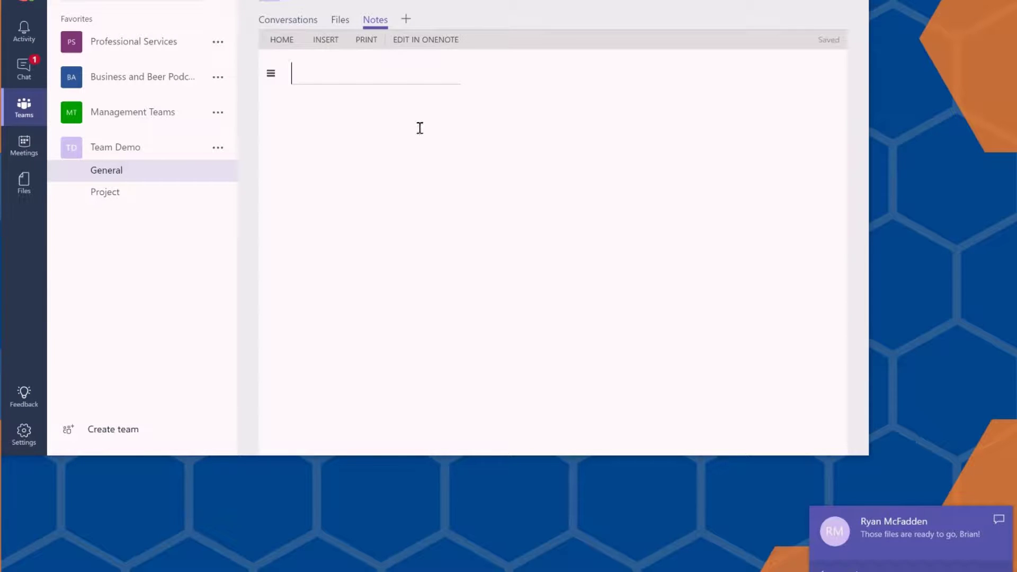
pyautogui.moveTo(591, 313)
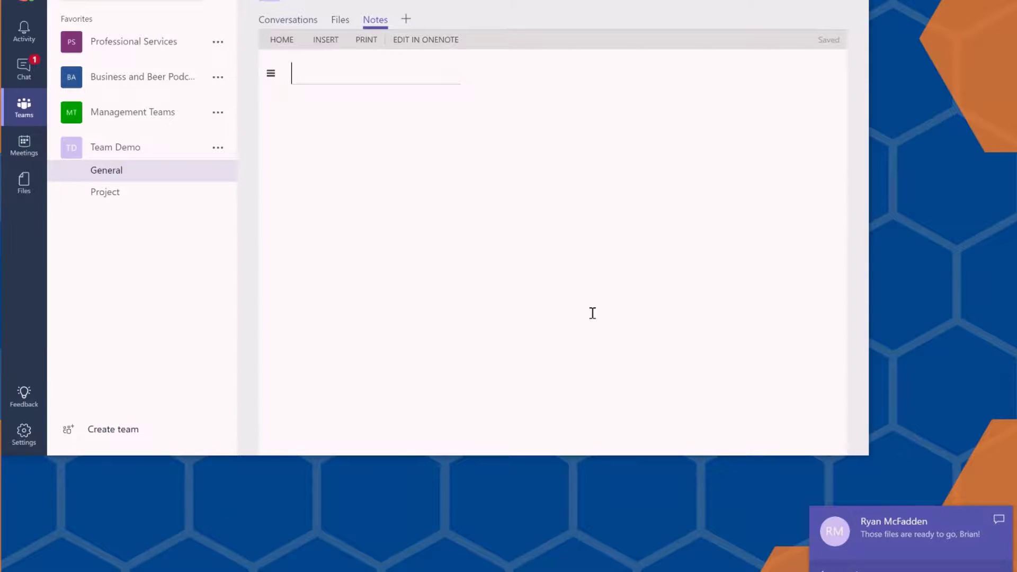
pyautogui.moveTo(704, 351)
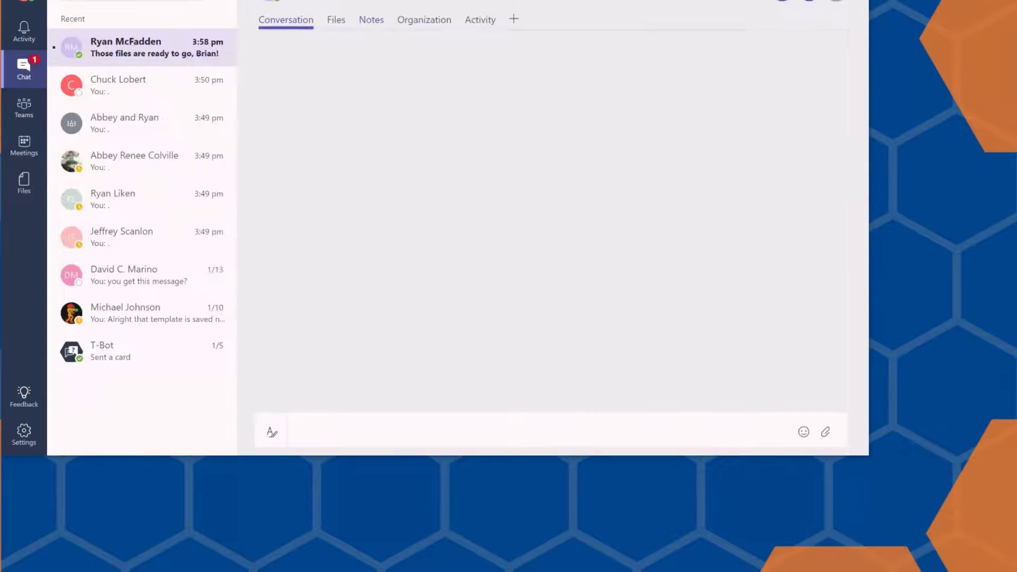
# - Read the colleague's 'files are ready' chat message and return to Team Demo's General channel
pyautogui.click(137, 48)
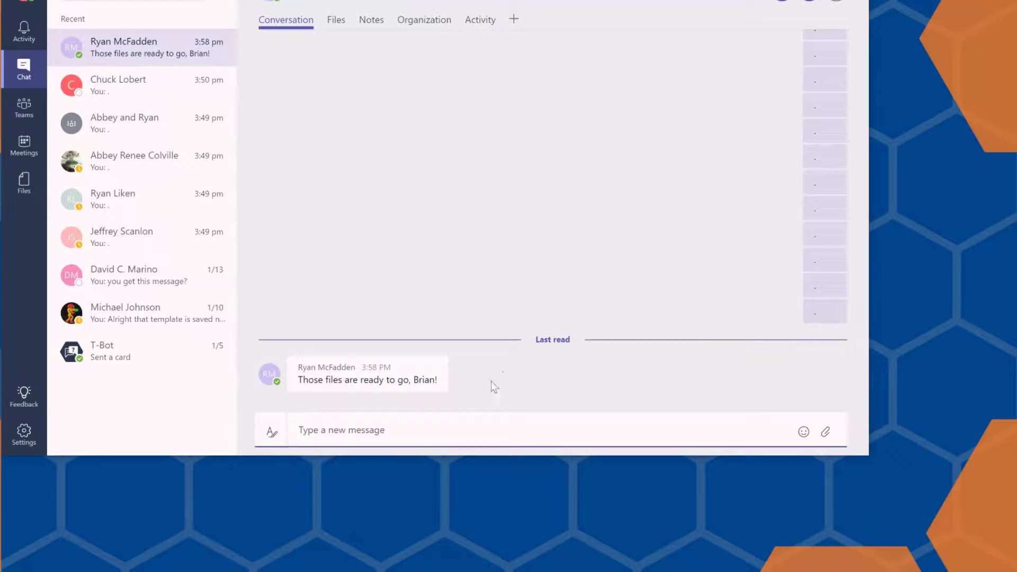
pyautogui.click(341, 430)
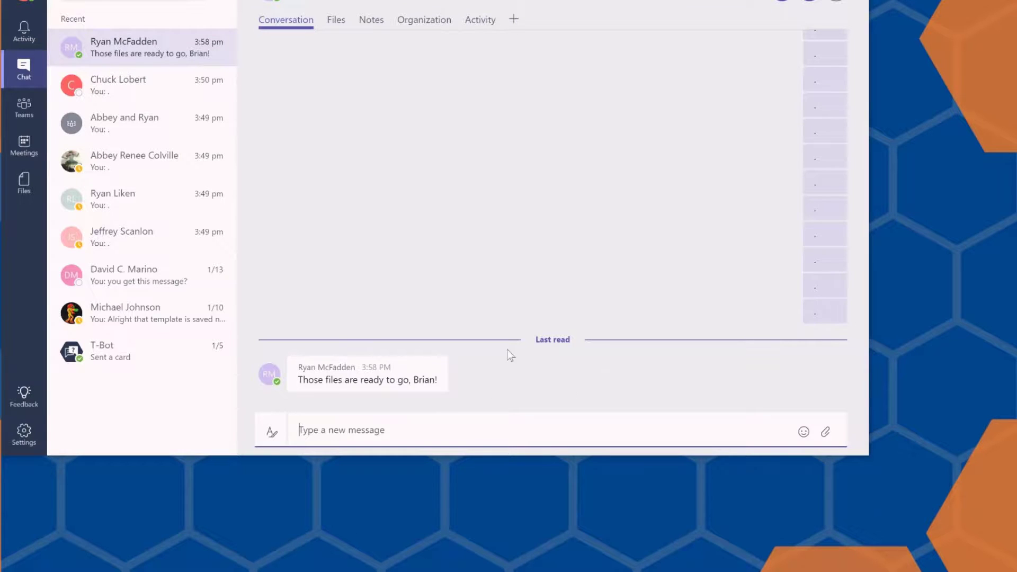
pyautogui.click(23, 107)
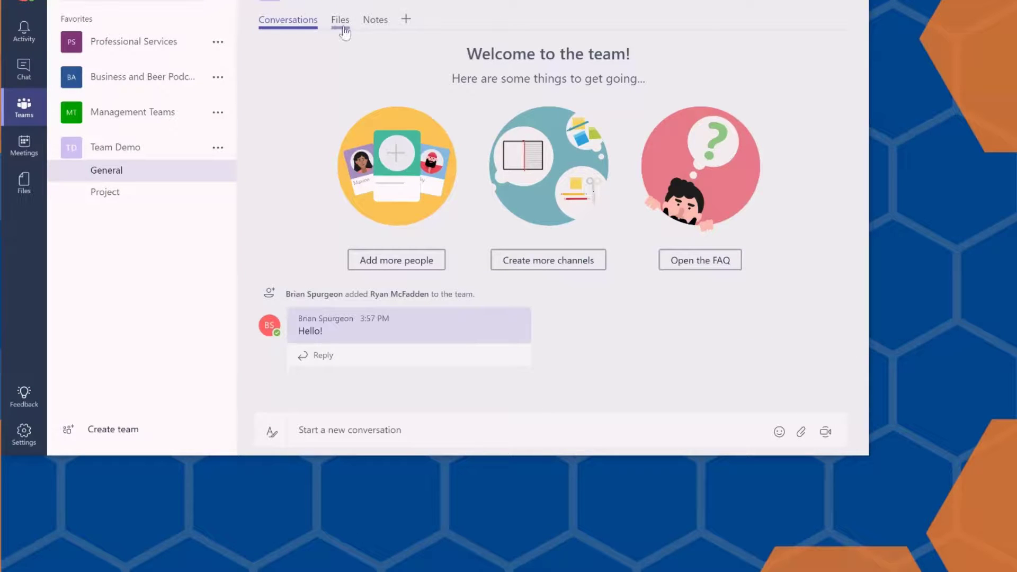
# - Add the Content Library.xlsx workbook as an Excel tab in the General channel
pyautogui.click(406, 19)
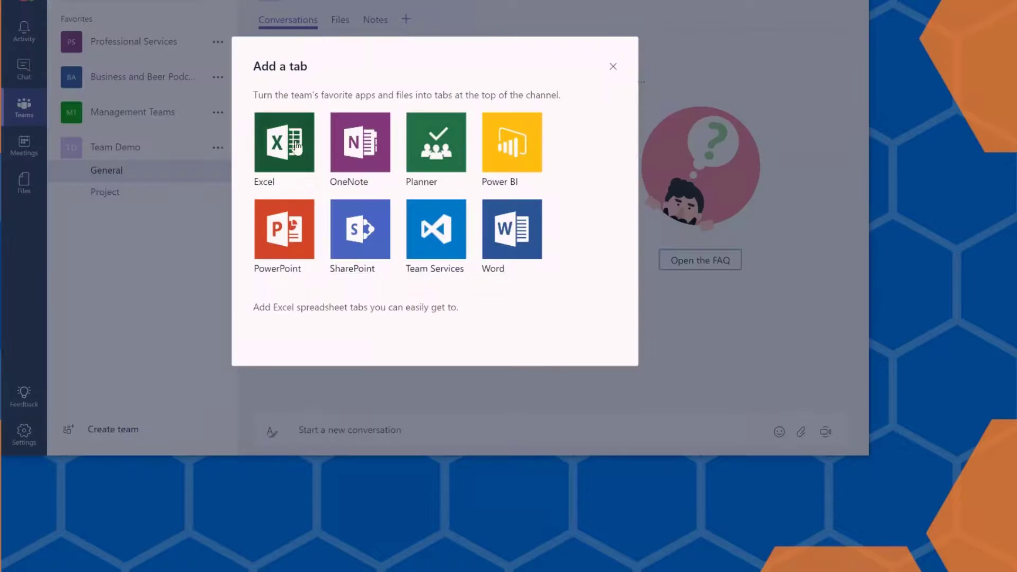
pyautogui.click(284, 142)
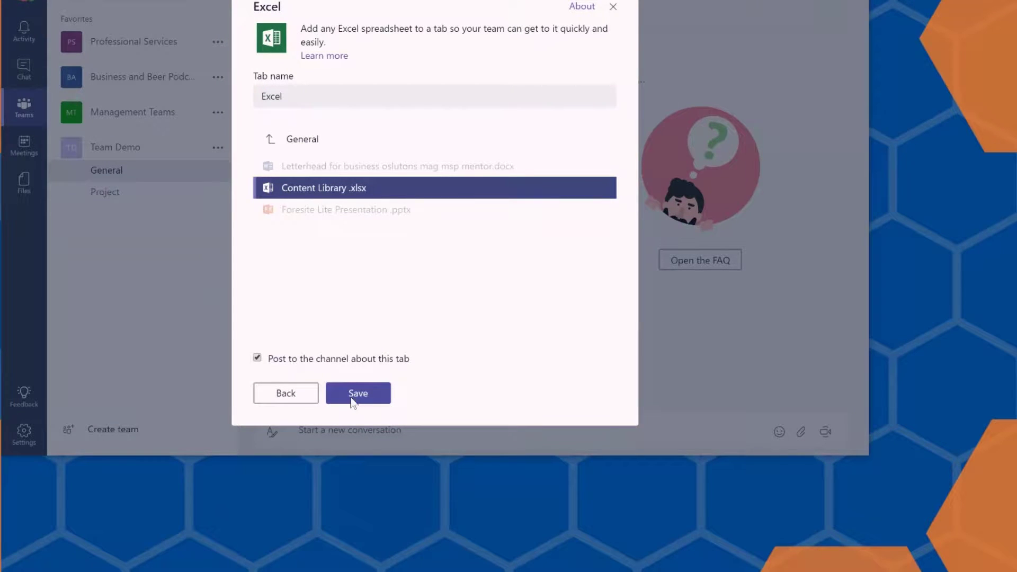
pyautogui.click(357, 393)
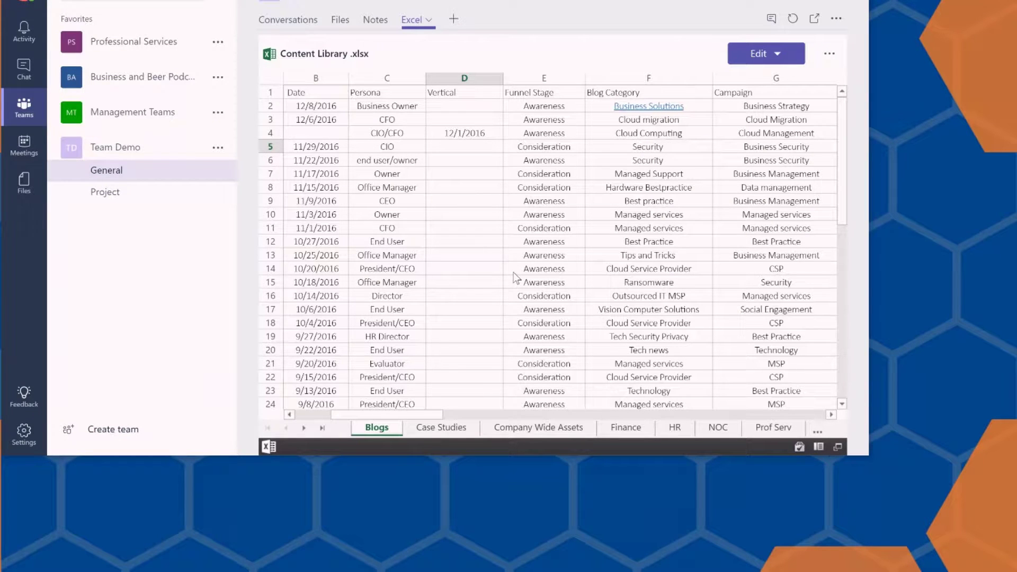
pyautogui.moveTo(489, 315)
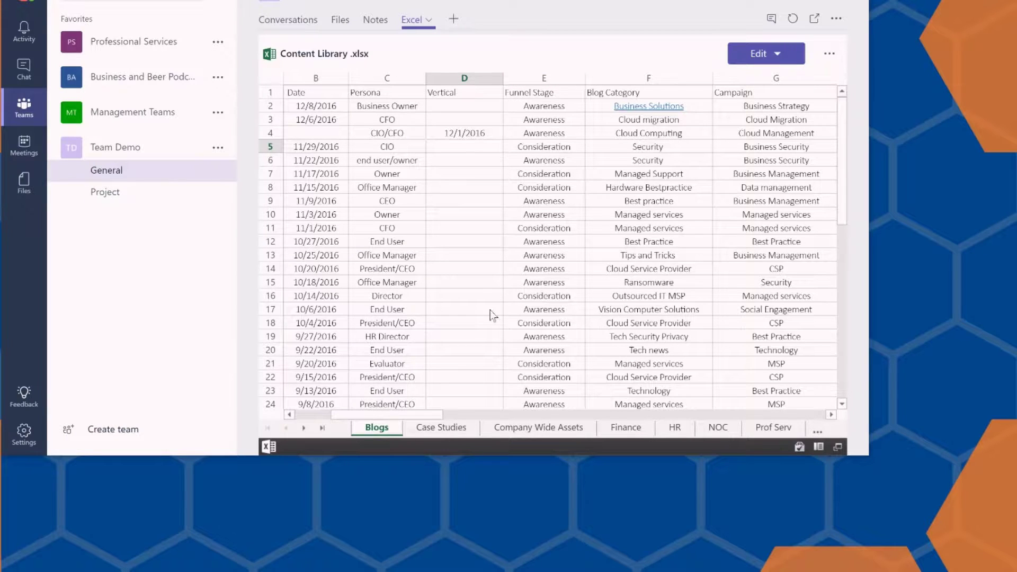
# - Browse the workbook's Case Studies, Company Wide Assets and Finance sheets
pyautogui.click(439, 427)
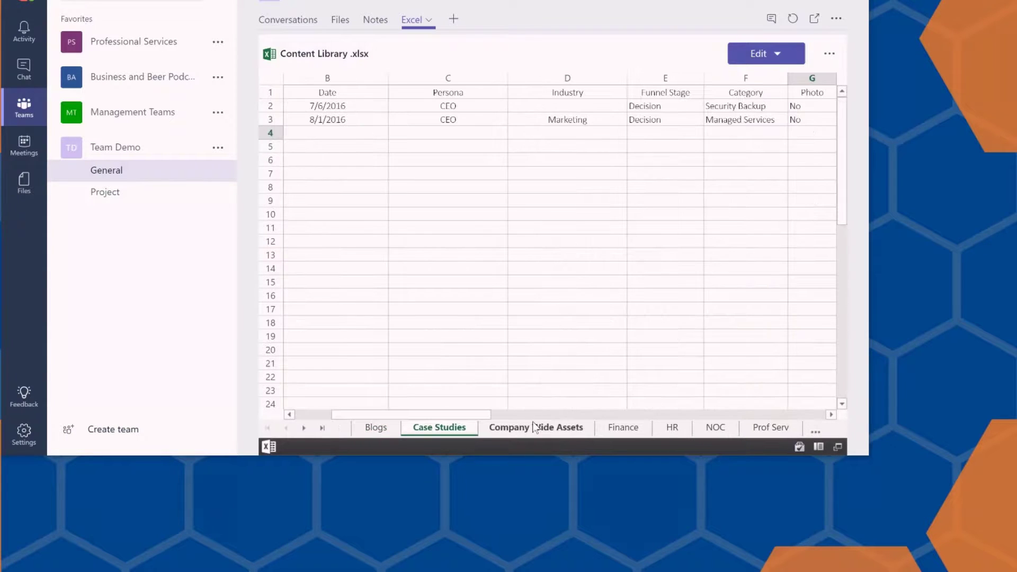
pyautogui.click(536, 427)
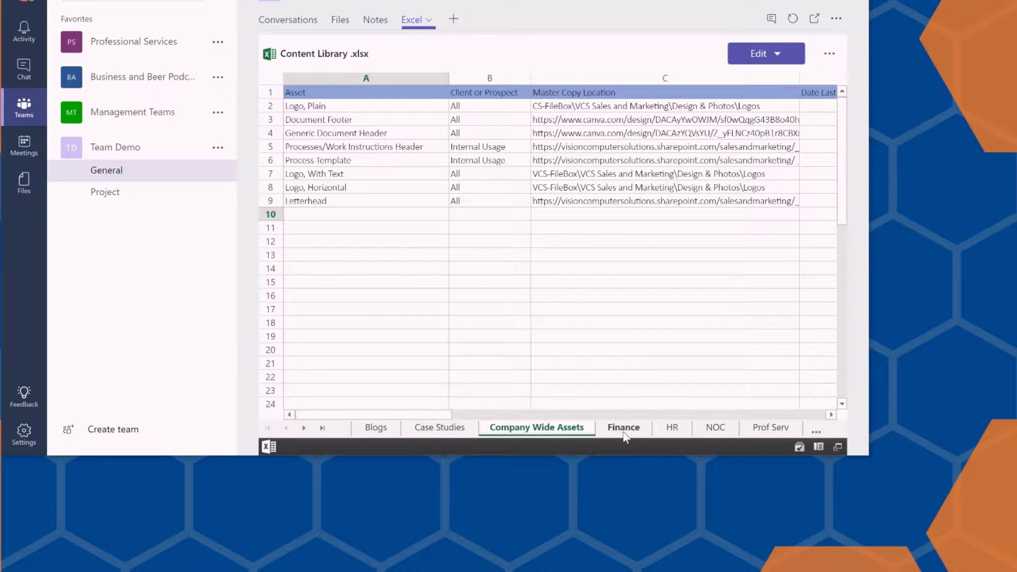
pyautogui.click(623, 427)
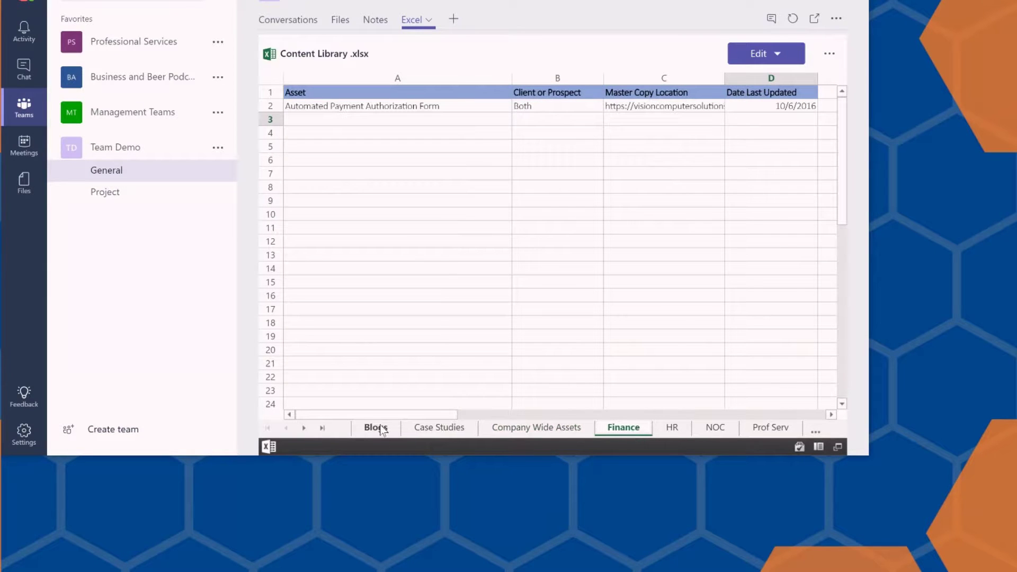
# - Return to the Blogs sheet, open the workbook in desktop Excel, then continue using Teams
pyautogui.click(759, 54)
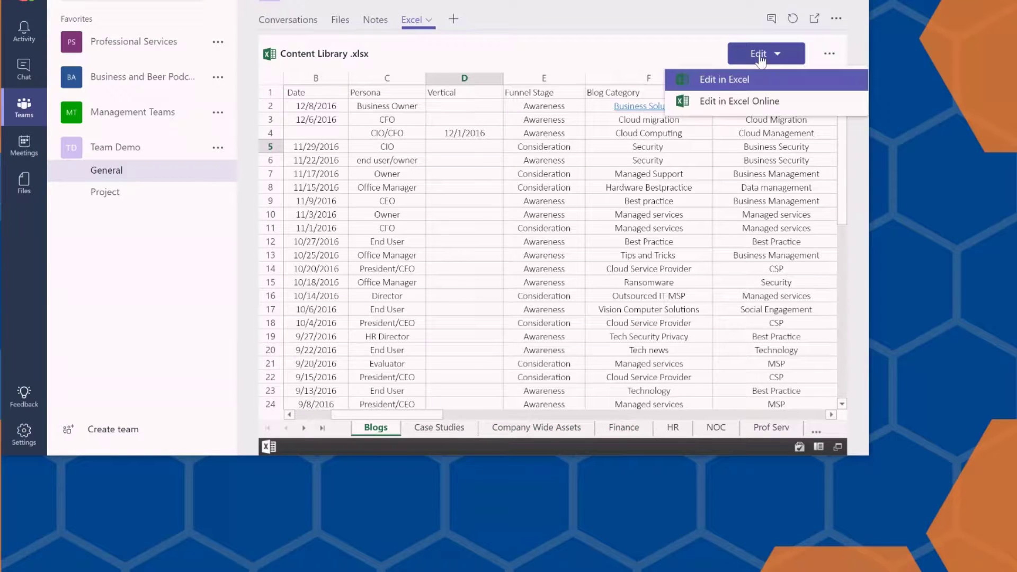
pyautogui.moveTo(750, 88)
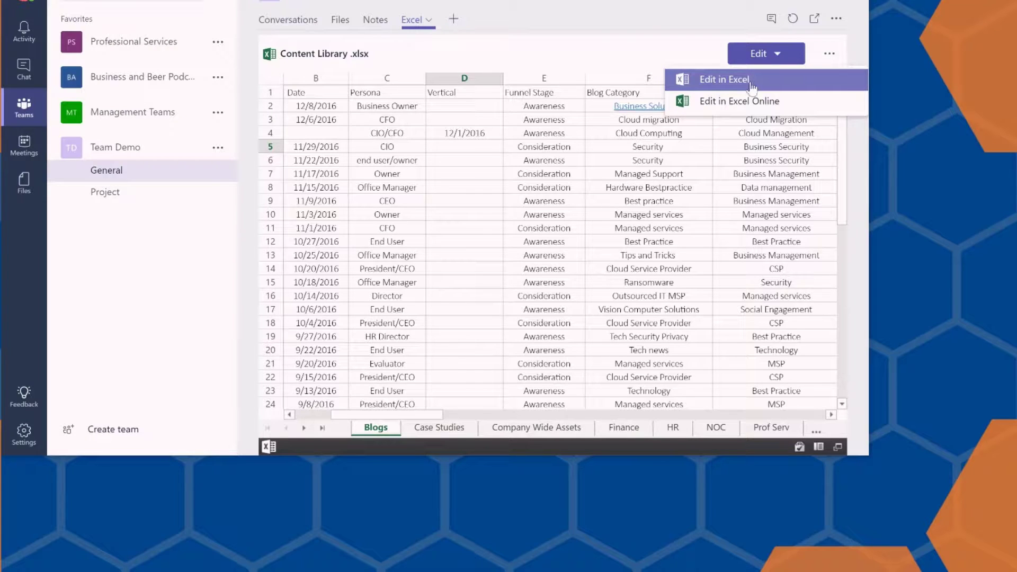
pyautogui.click(723, 79)
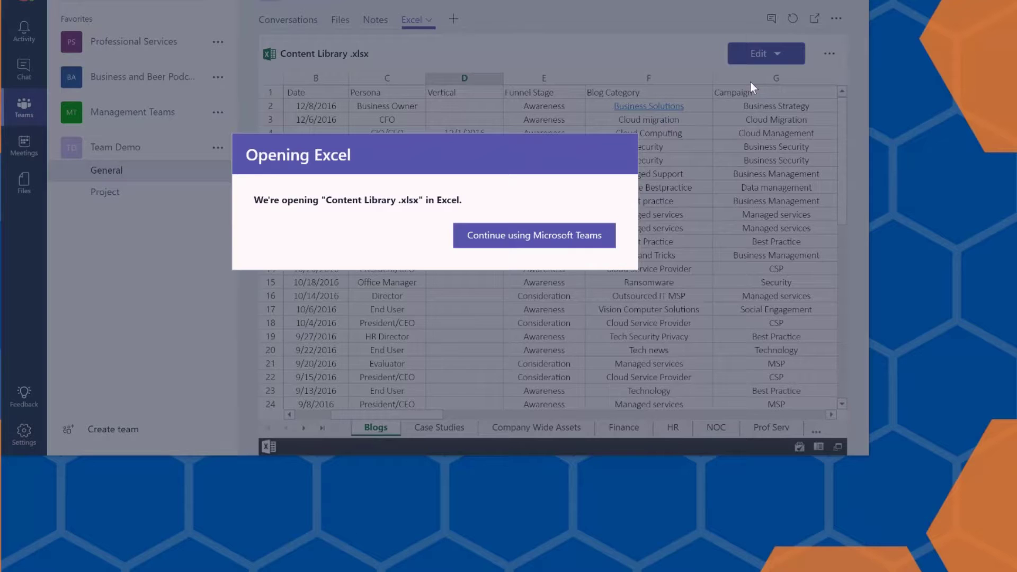
pyautogui.click(533, 236)
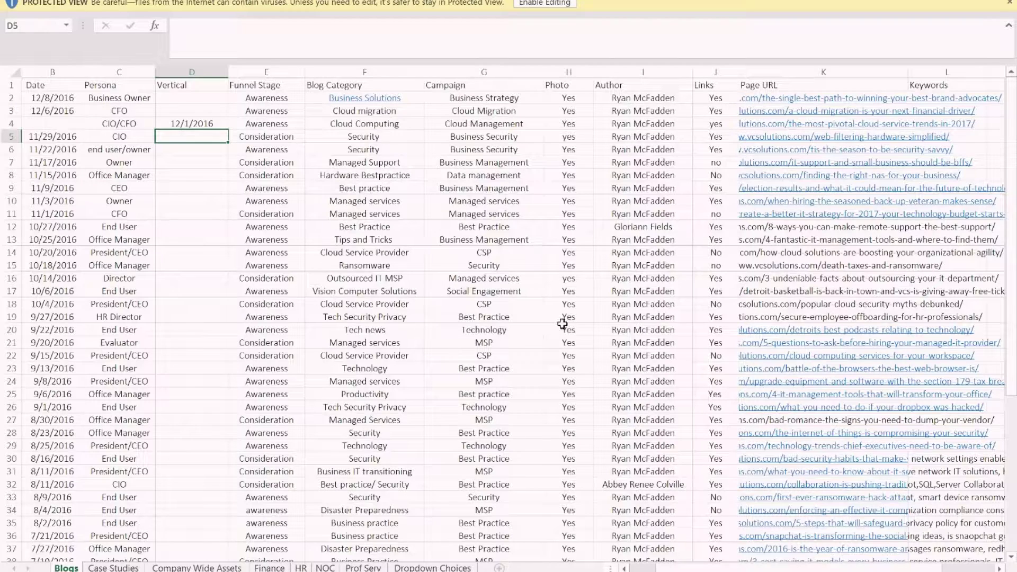
pyautogui.moveTo(591, 282)
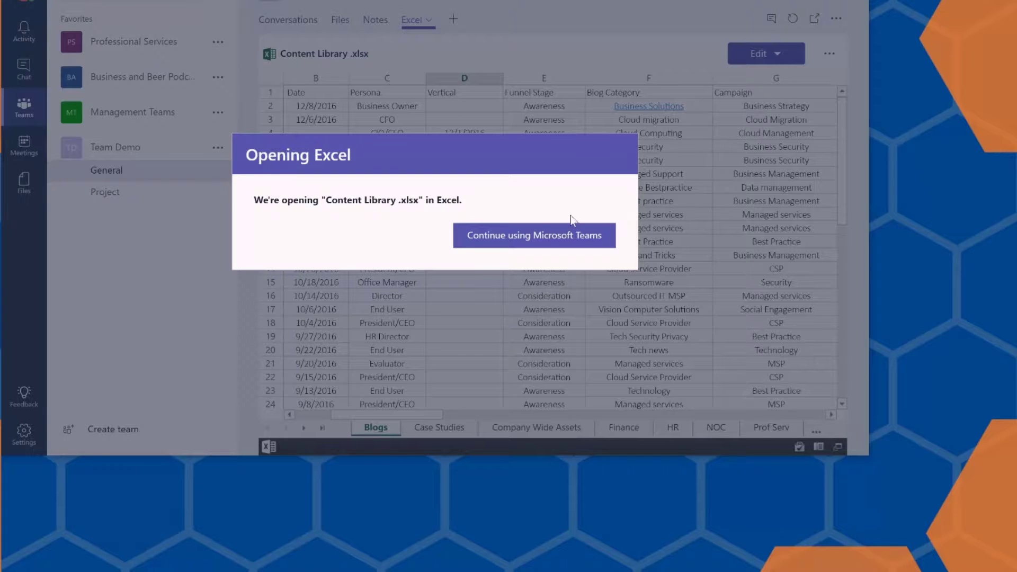
pyautogui.click(534, 235)
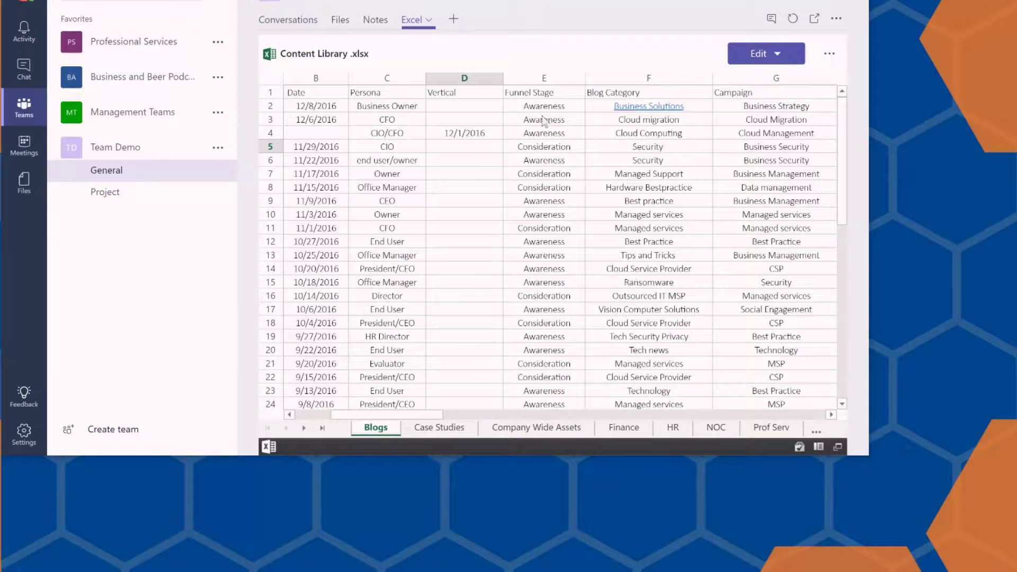
# - Bring up the Add a tab dialog for the General channel
pyautogui.click(452, 19)
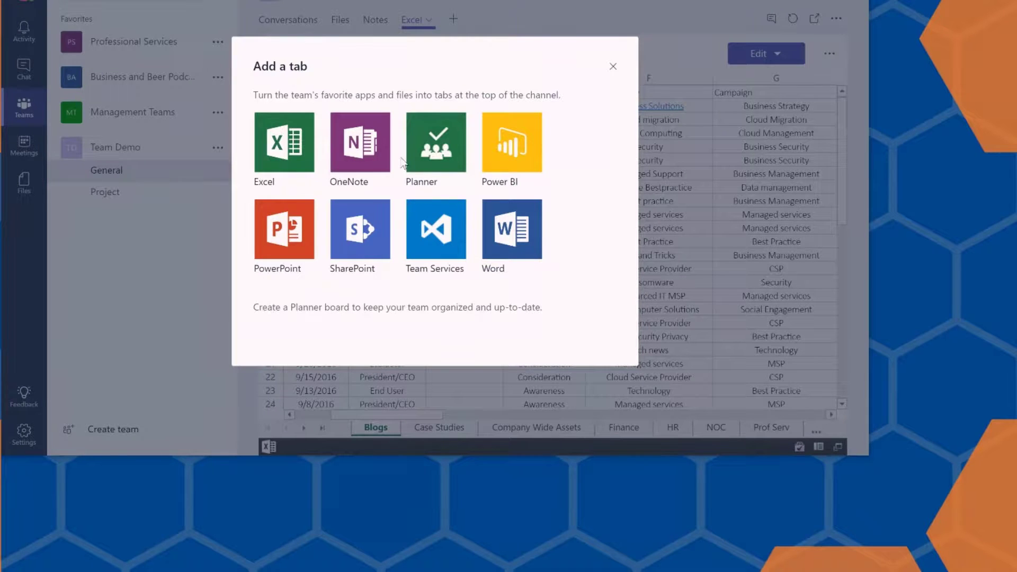
pyautogui.moveTo(435, 149)
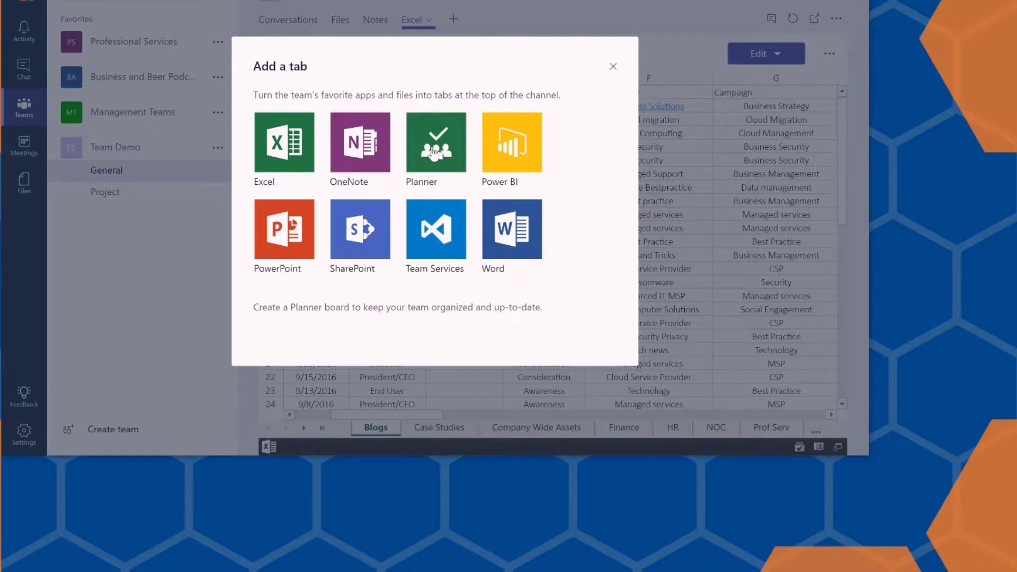
pyautogui.moveTo(510, 143)
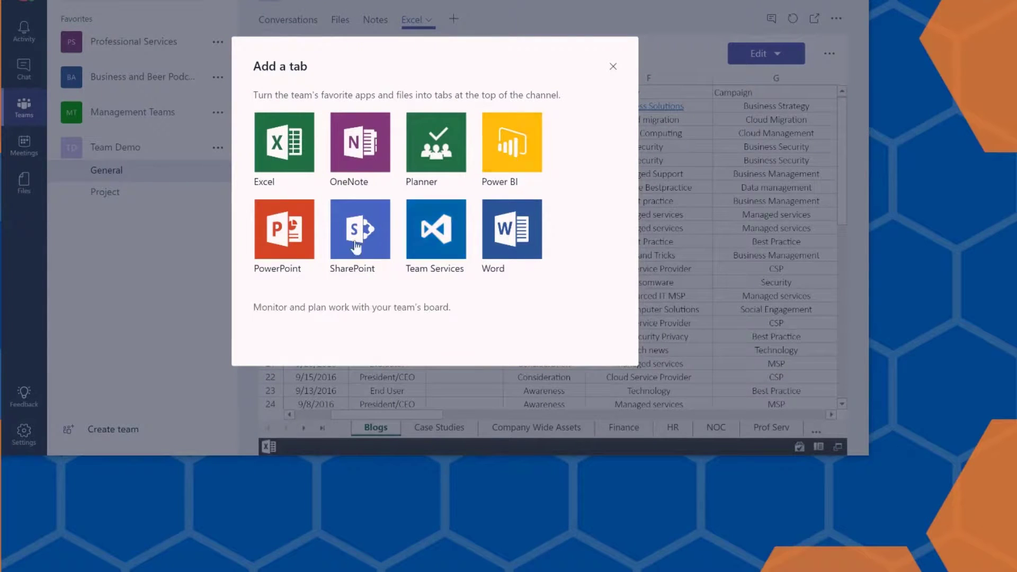
pyautogui.moveTo(284, 233)
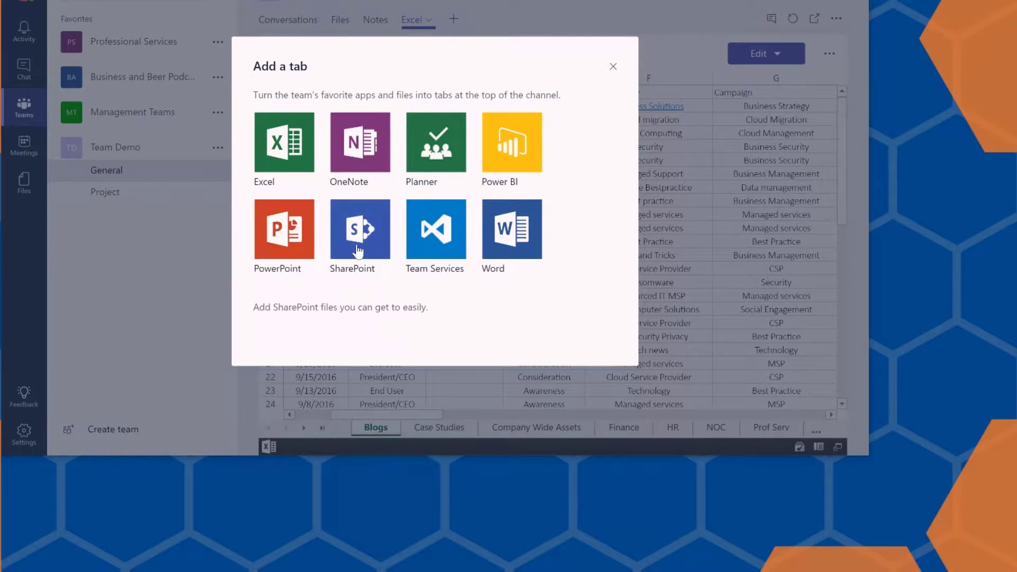
# - Choose a SharePoint tab from the Business and Beer Podcast site
pyautogui.click(613, 65)
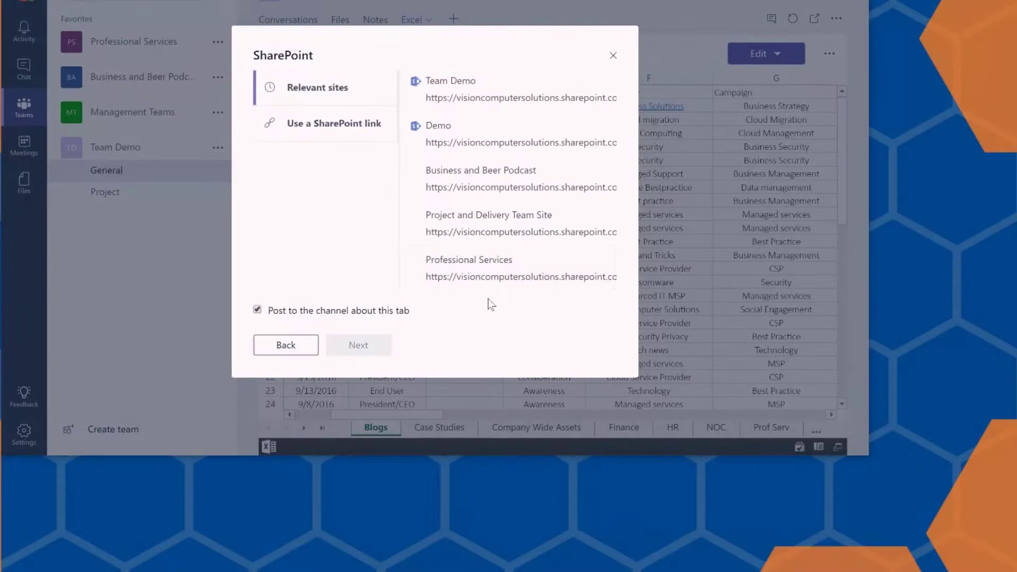
pyautogui.moveTo(492, 178)
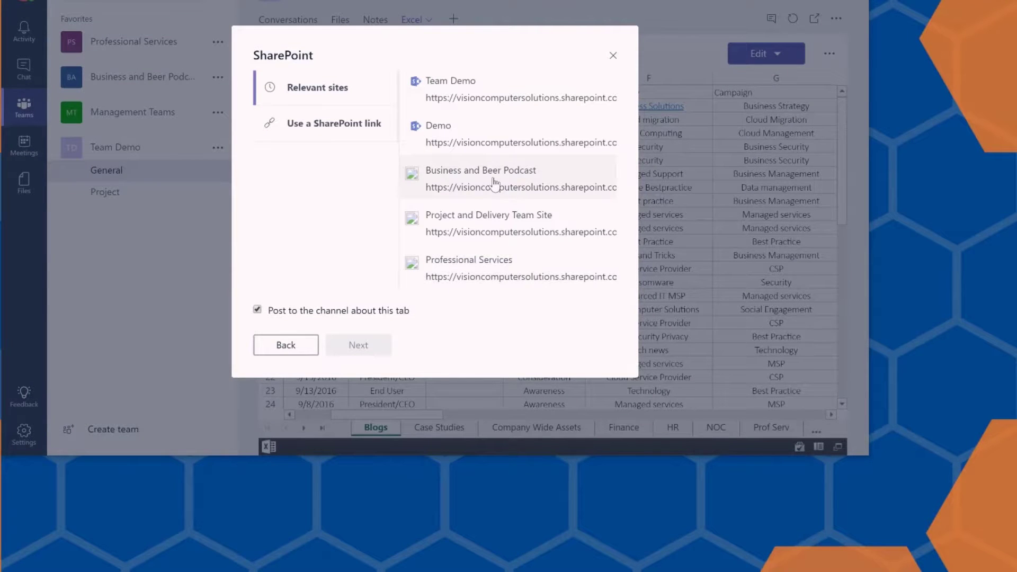
pyautogui.click(481, 178)
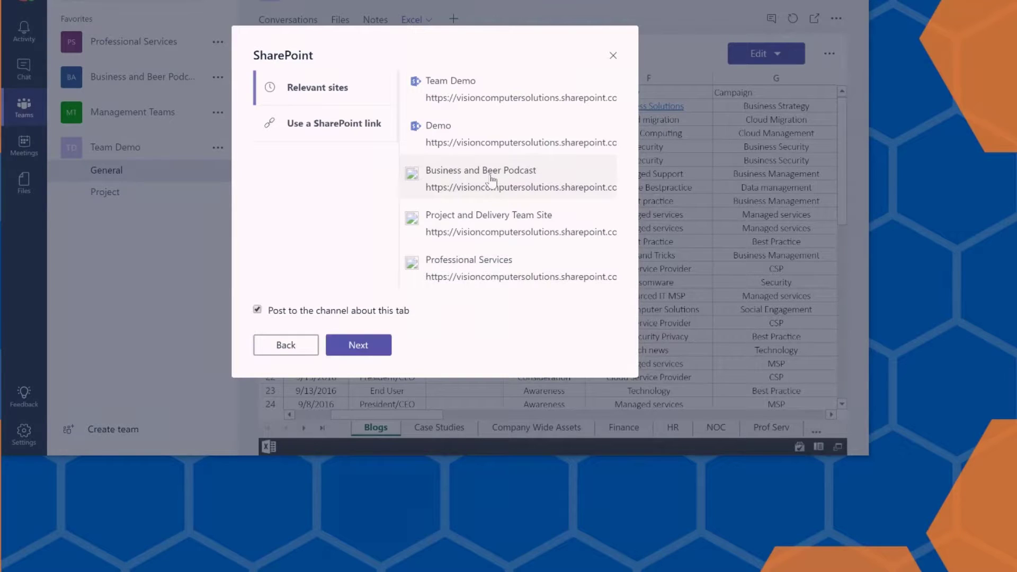
pyautogui.click(507, 177)
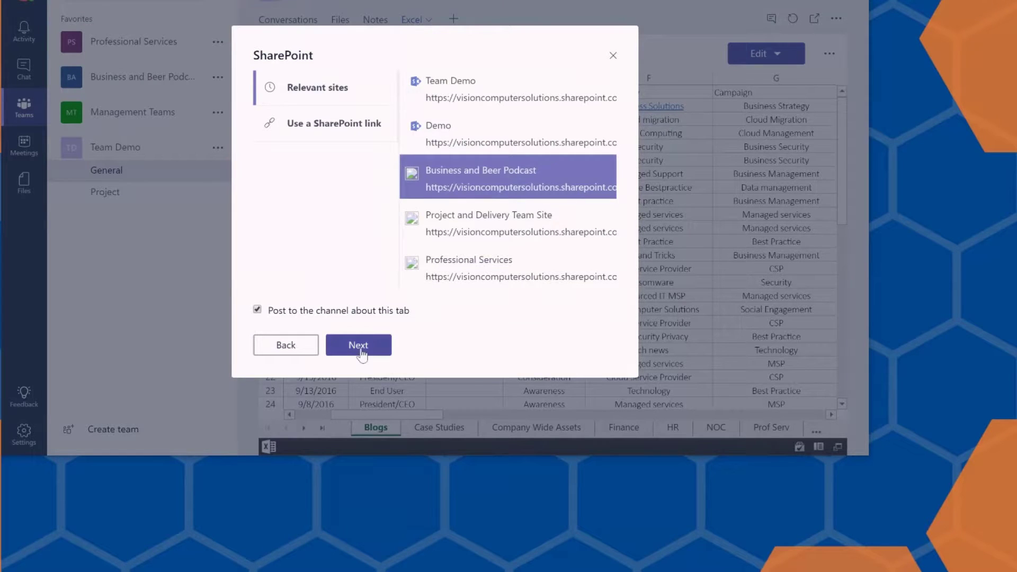
pyautogui.click(359, 345)
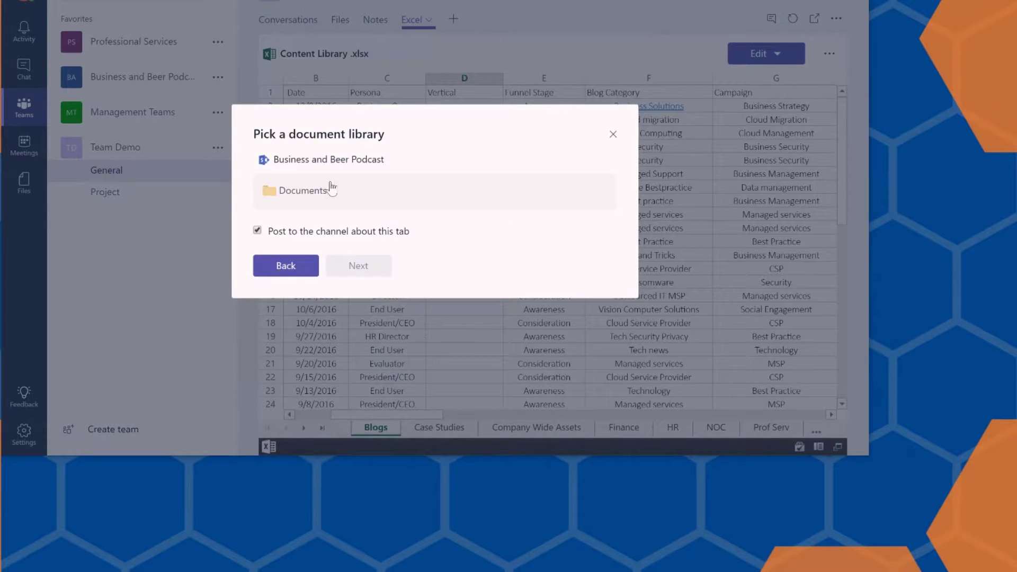
# - Select the Documents library and save the tab as 'Business and Beer'
pyautogui.click(302, 189)
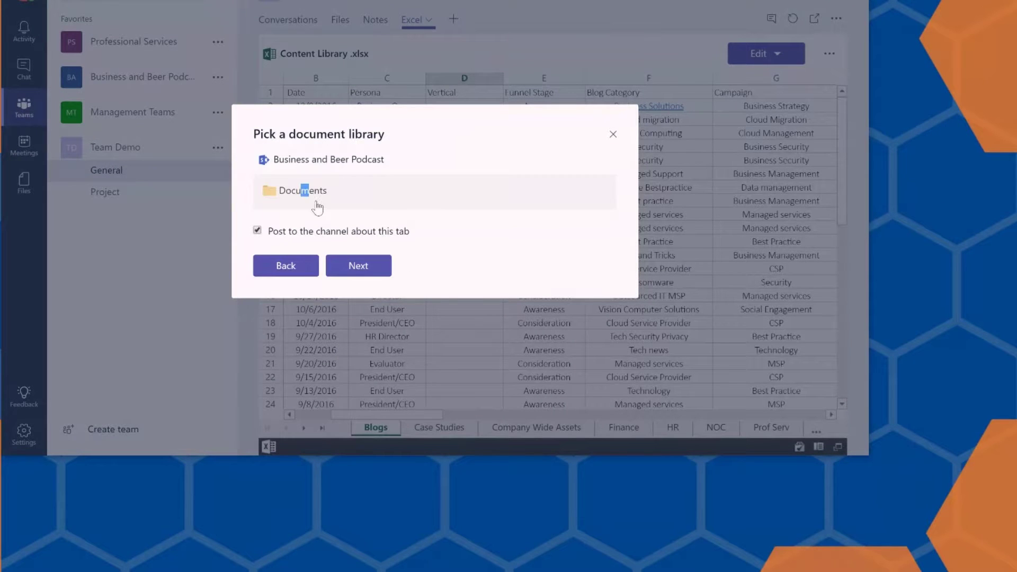
pyautogui.click(301, 191)
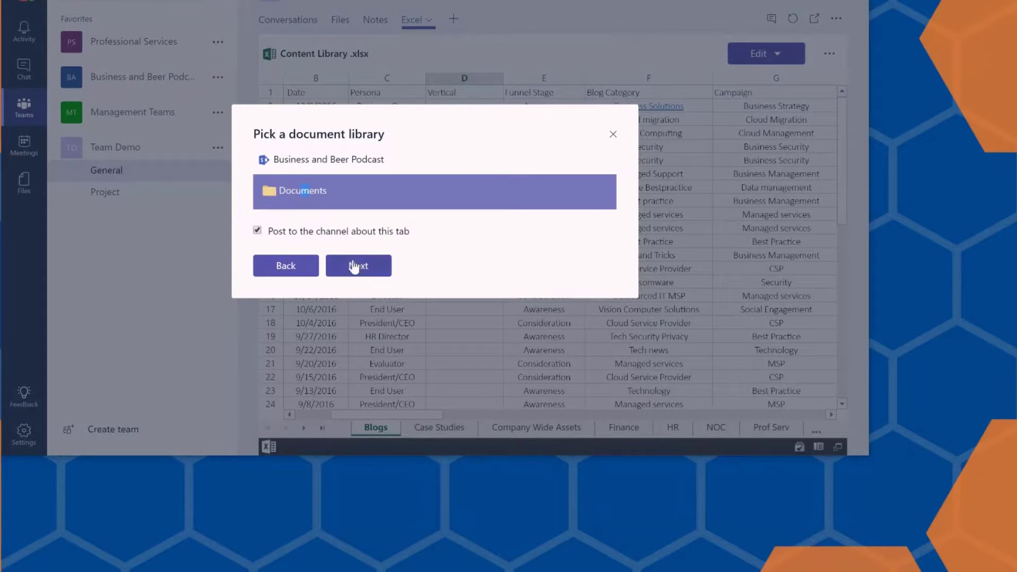
pyautogui.click(357, 265)
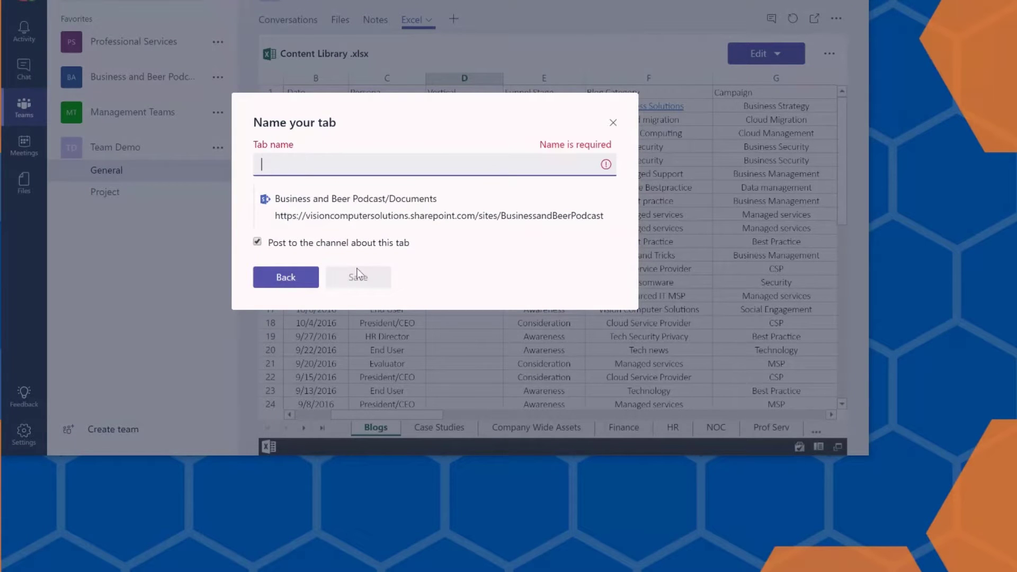
pyautogui.write('Business and Beer')
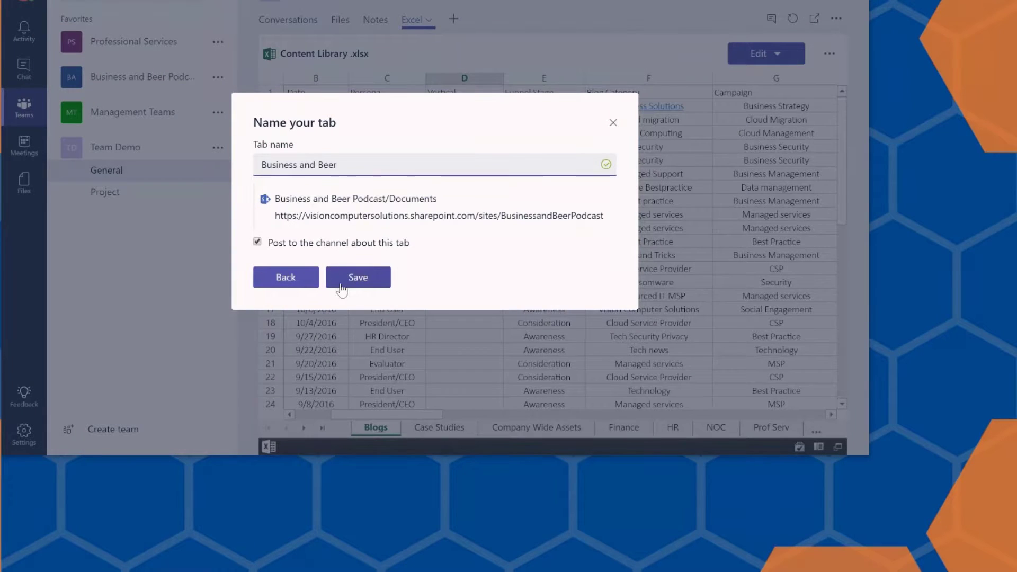
pyautogui.click(357, 277)
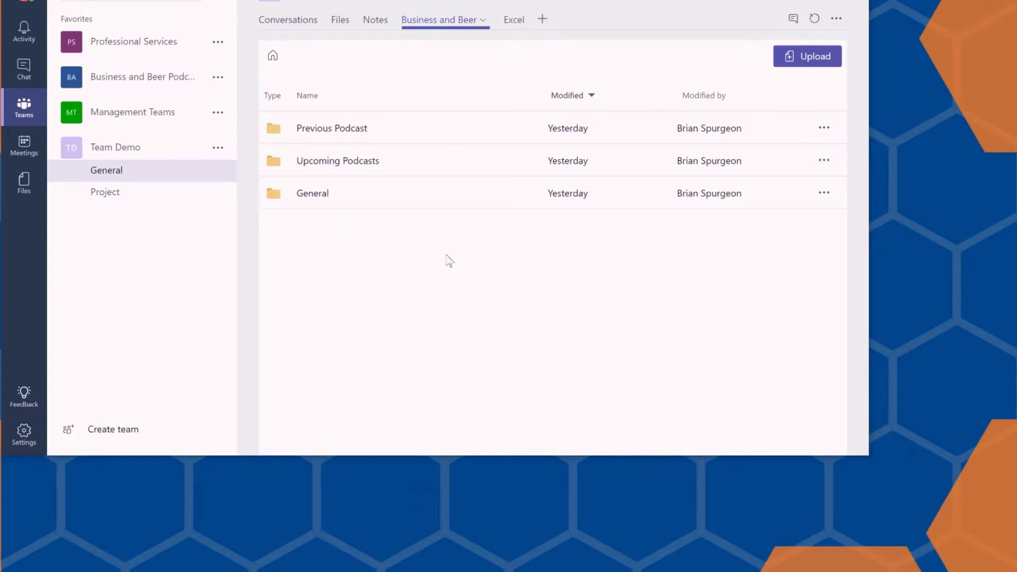
pyautogui.click(331, 128)
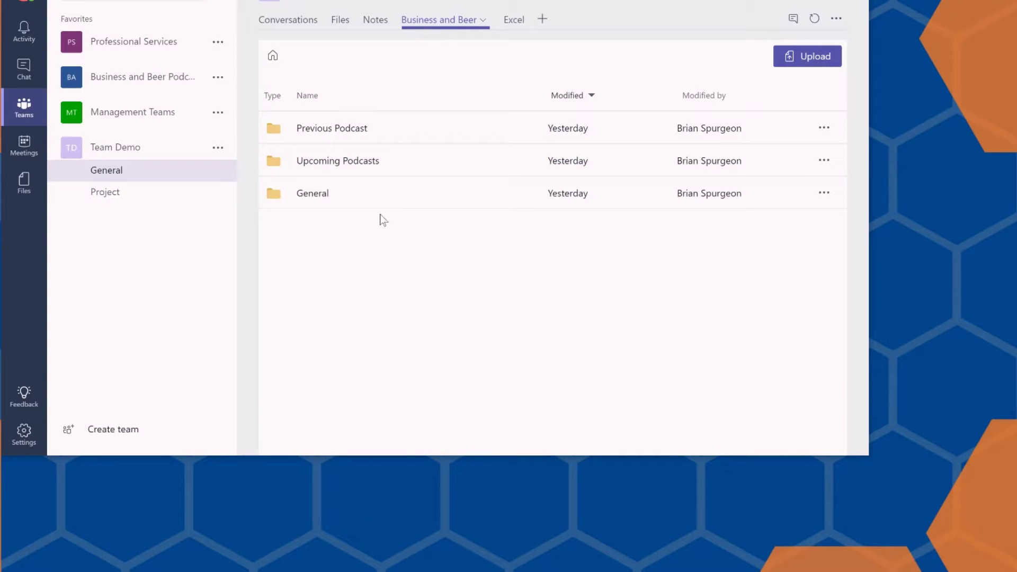
pyautogui.moveTo(403, 230)
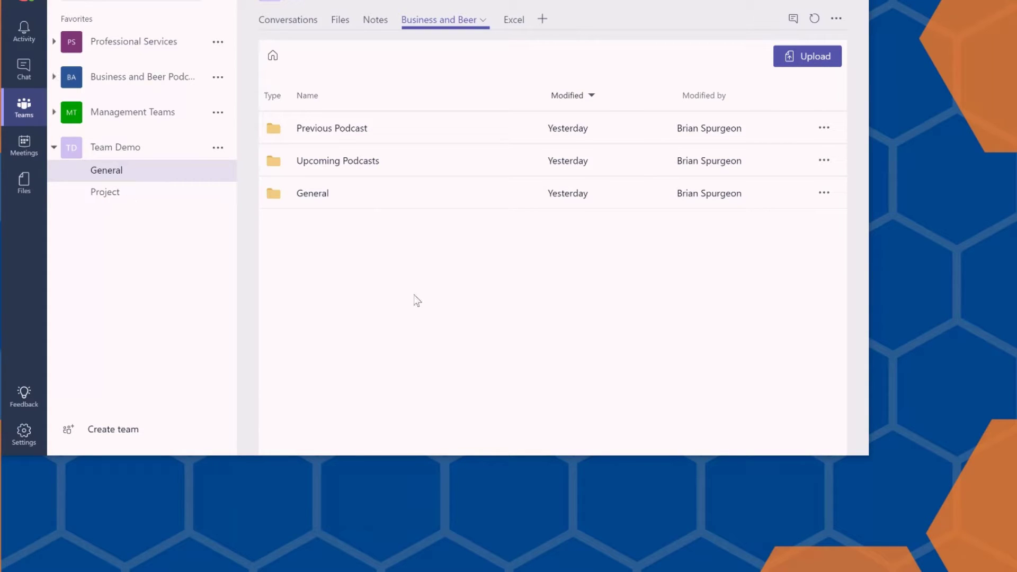
pyautogui.moveTo(71, 292)
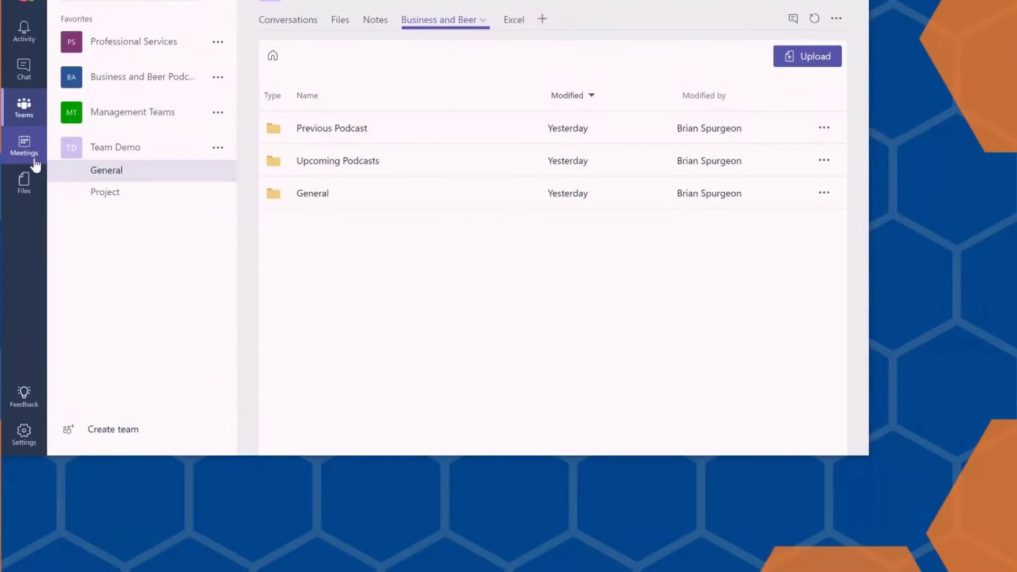
pyautogui.moveTo(25, 146)
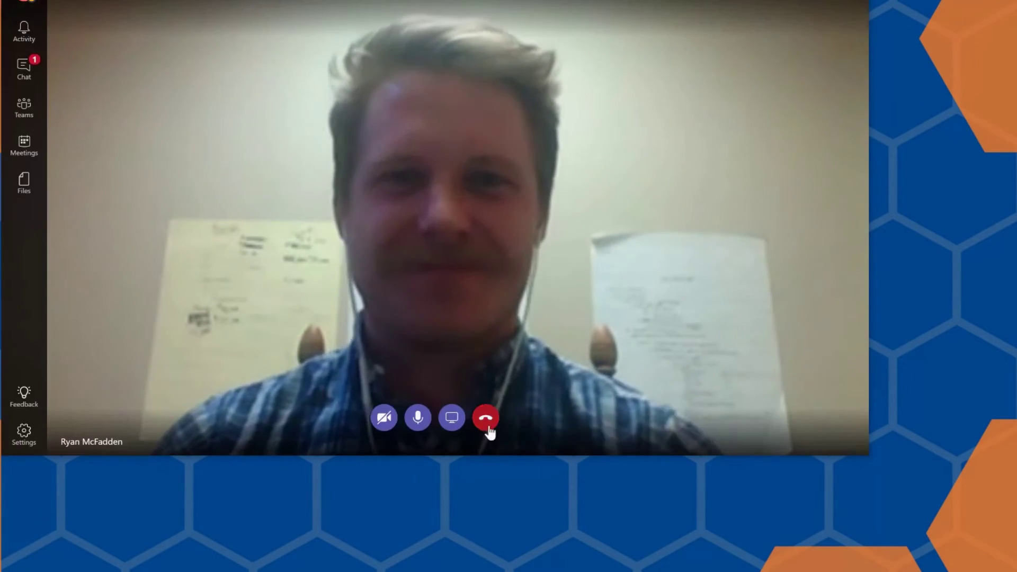
# - Hang up the video call to return to the one-to-one chat
pyautogui.click(486, 417)
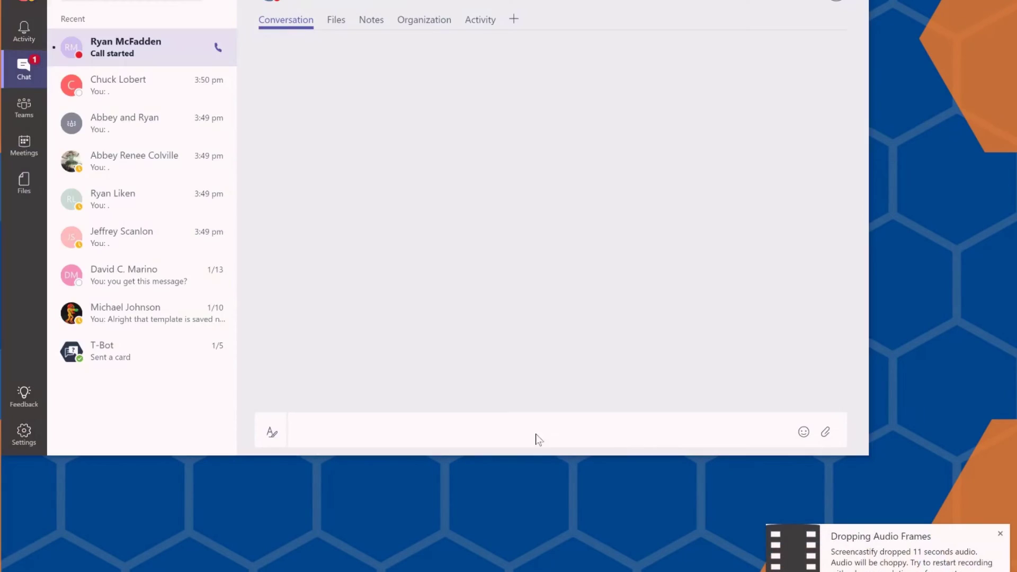